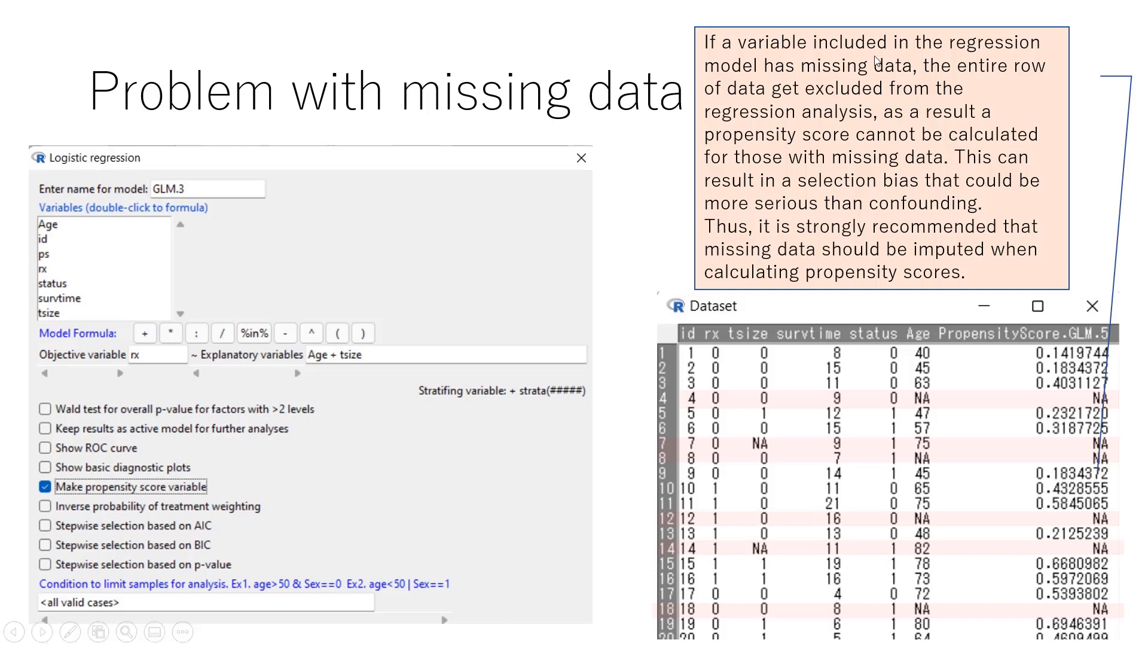
mouse_move(904, 70)
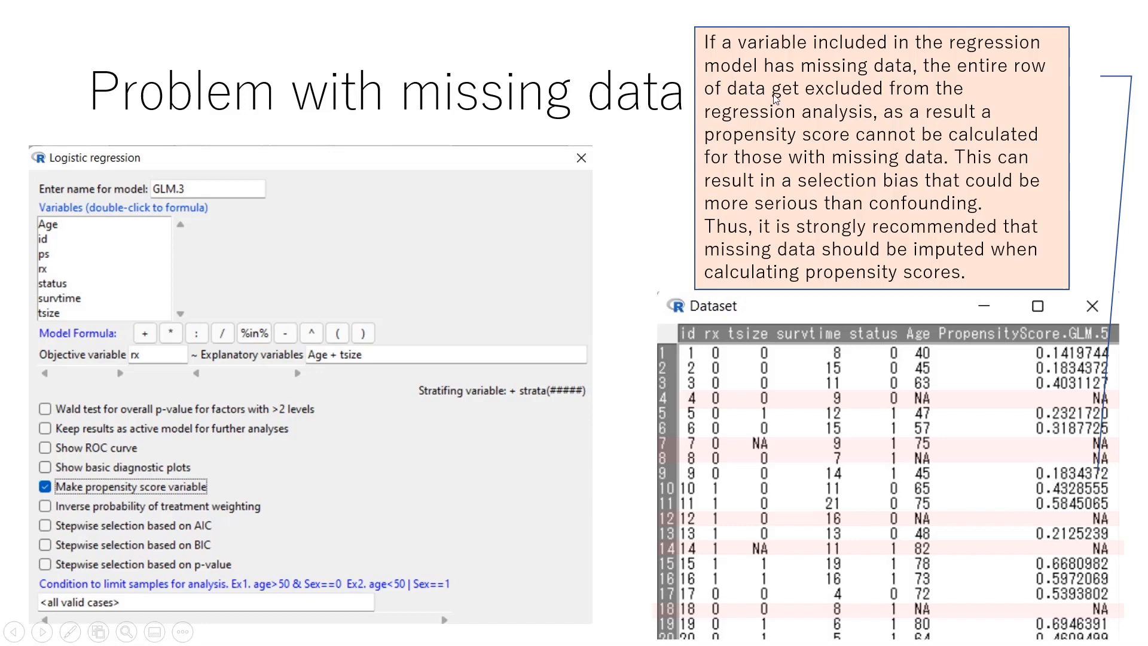
mouse_move(881, 129)
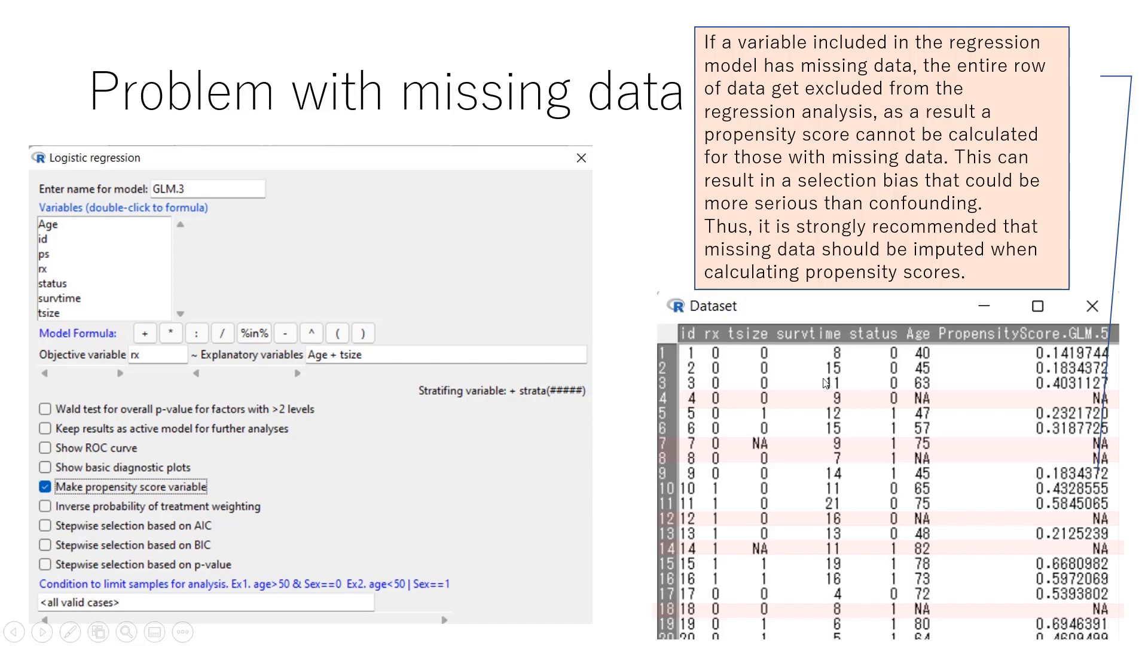
mouse_move(913, 390)
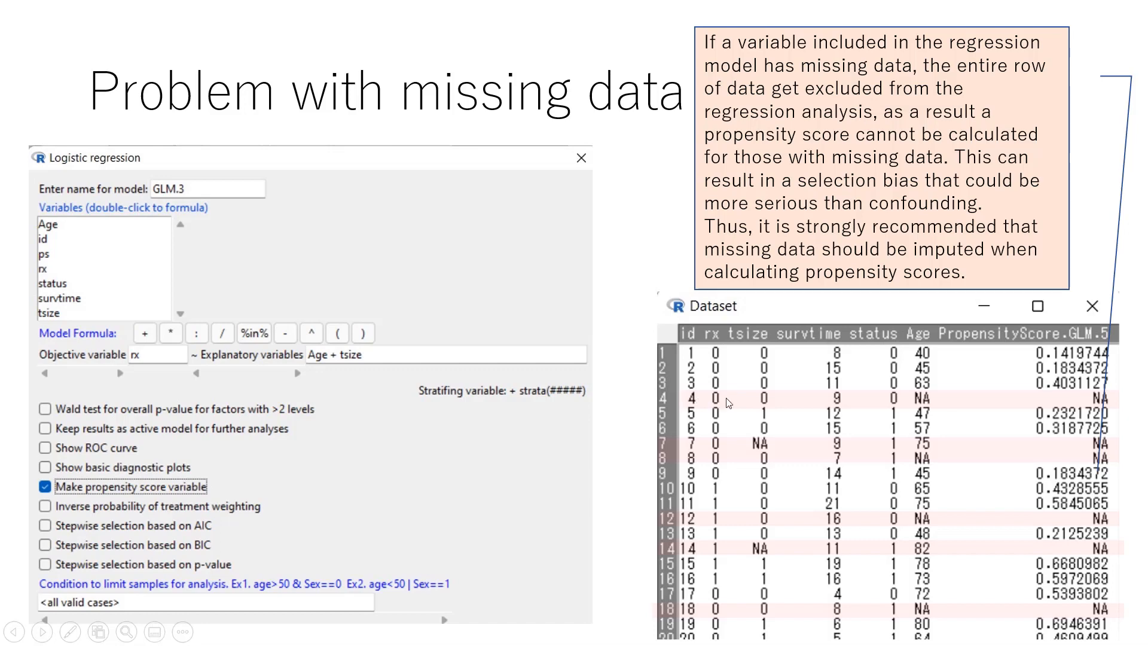
mouse_move(1061, 401)
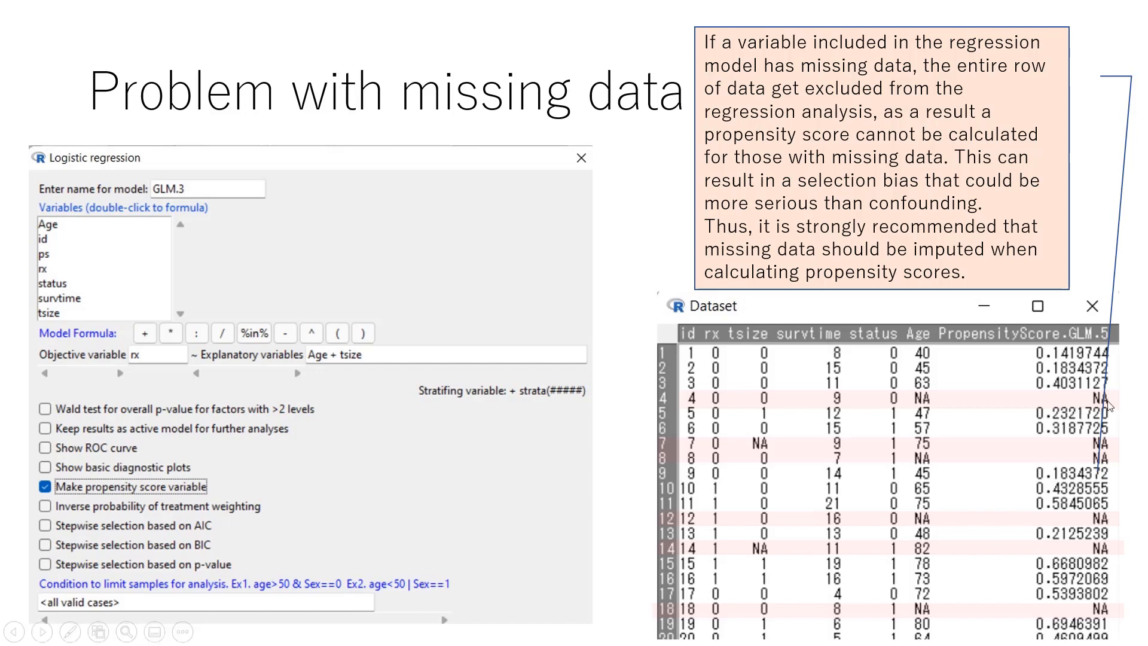
mouse_move(1007, 403)
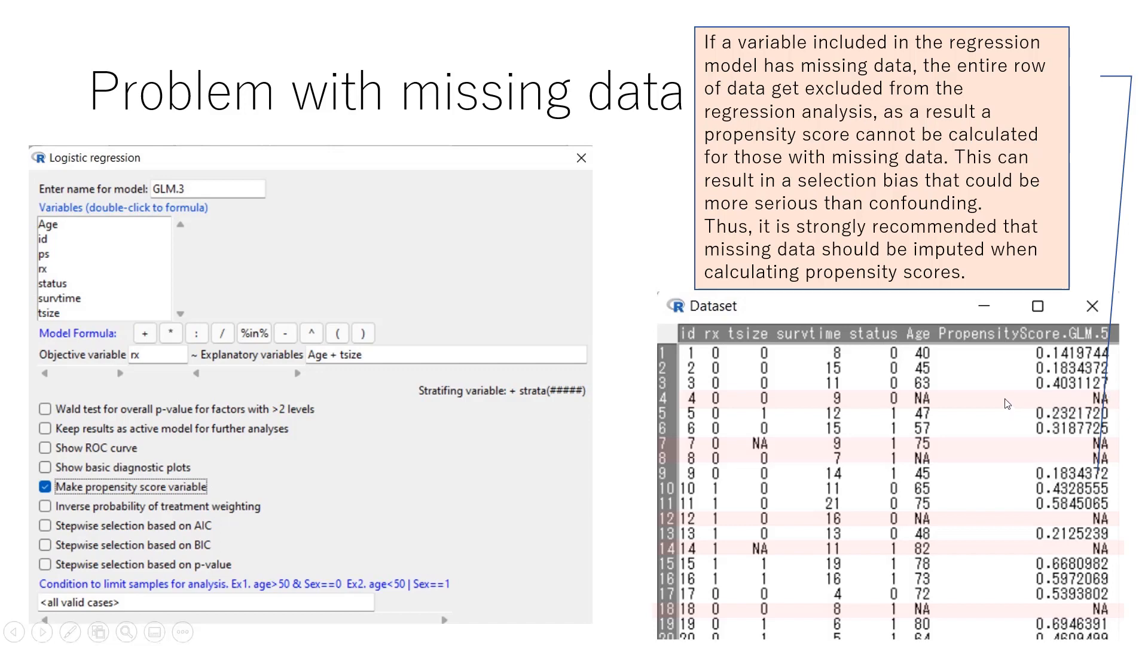
mouse_move(878, 184)
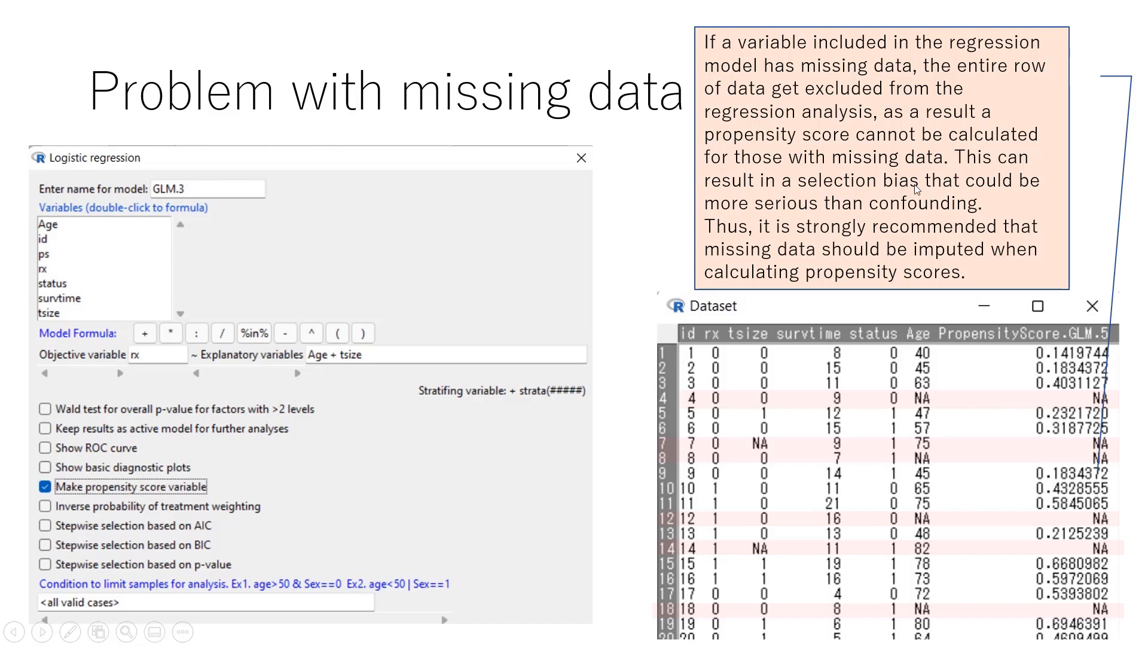
mouse_move(837, 213)
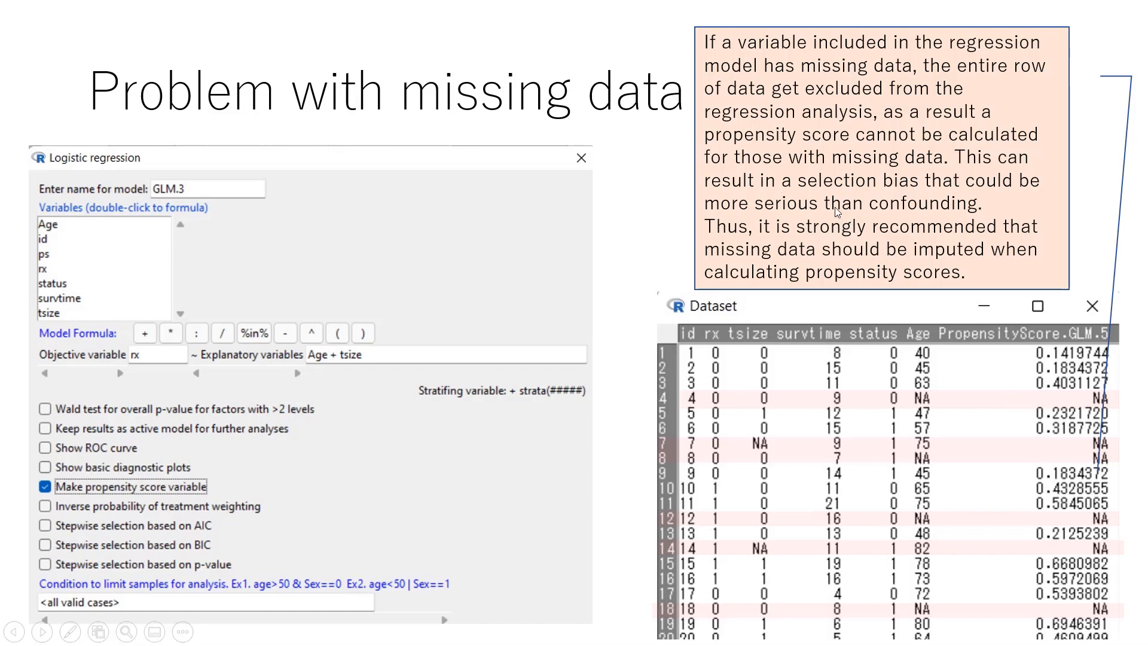
mouse_move(883, 236)
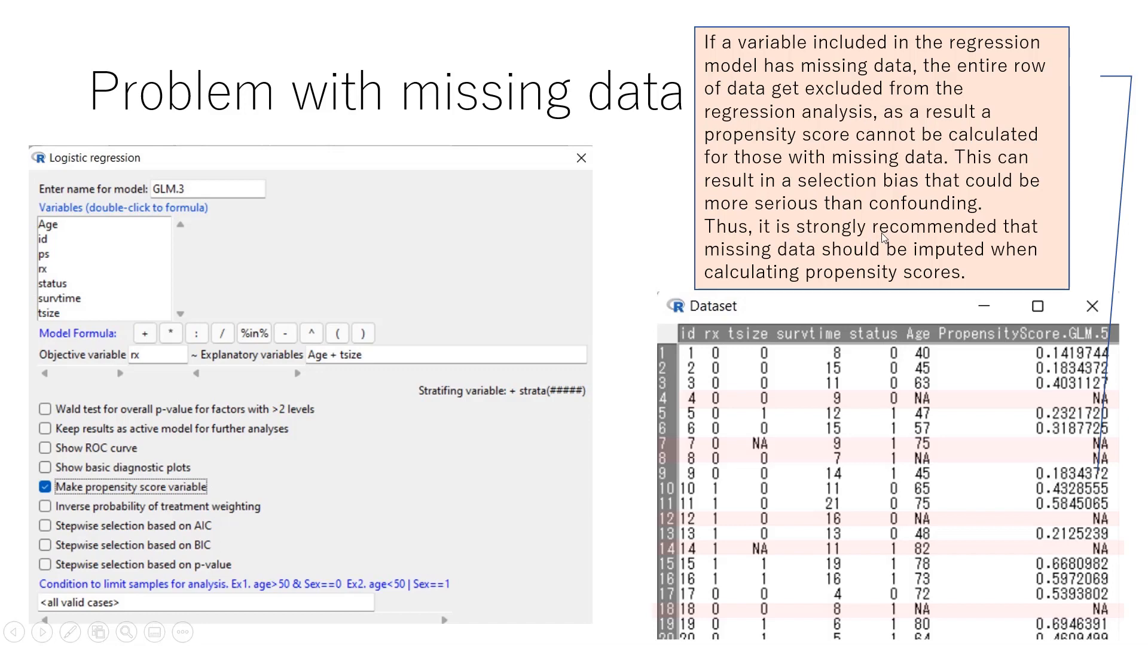
mouse_move(800, 266)
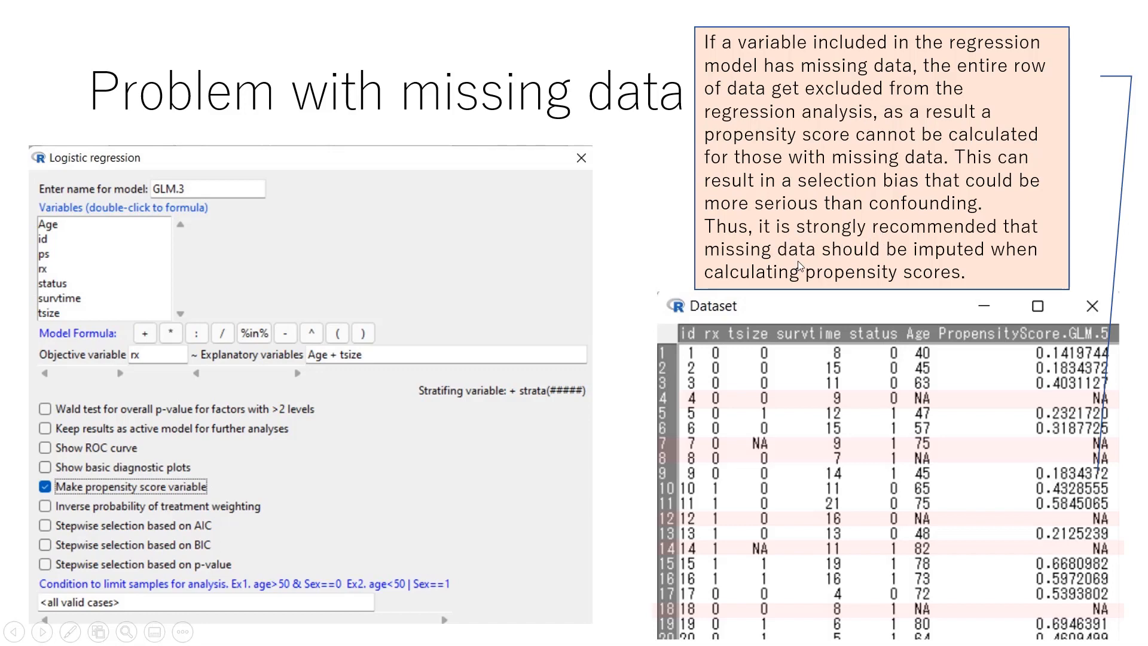
mouse_move(957, 305)
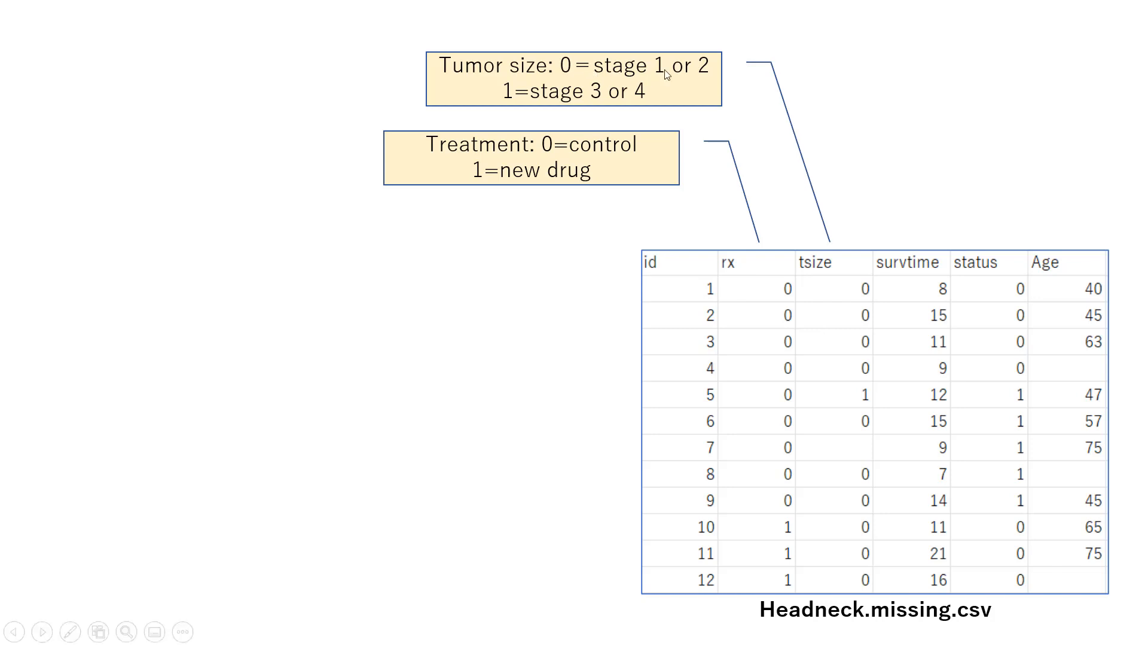
mouse_move(515, 100)
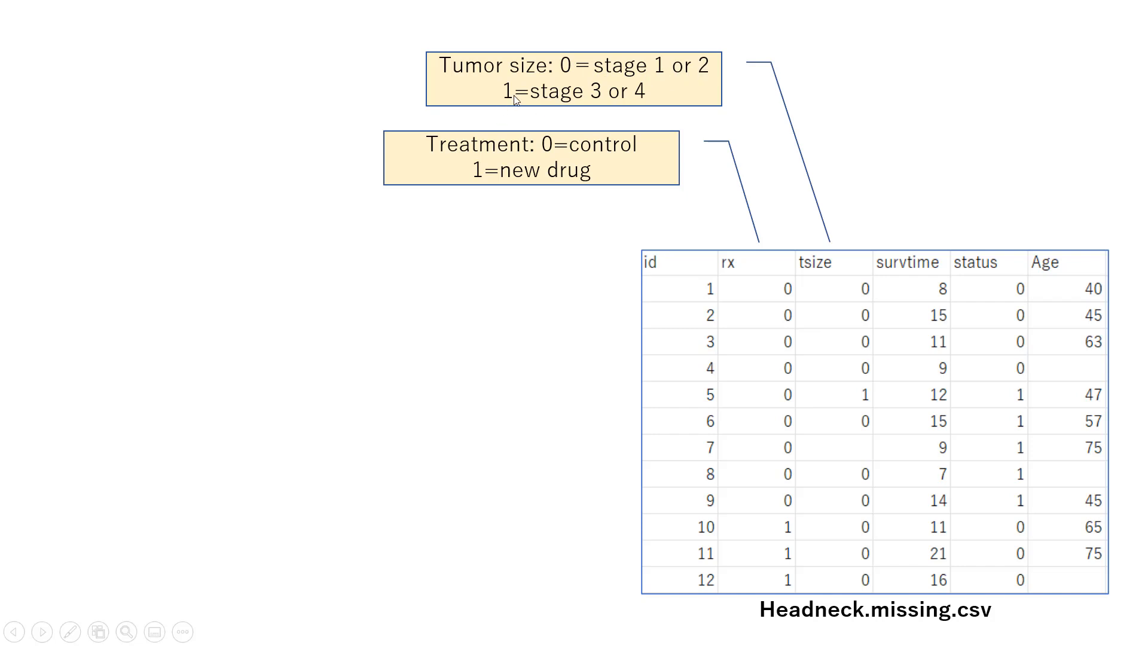
mouse_move(909, 249)
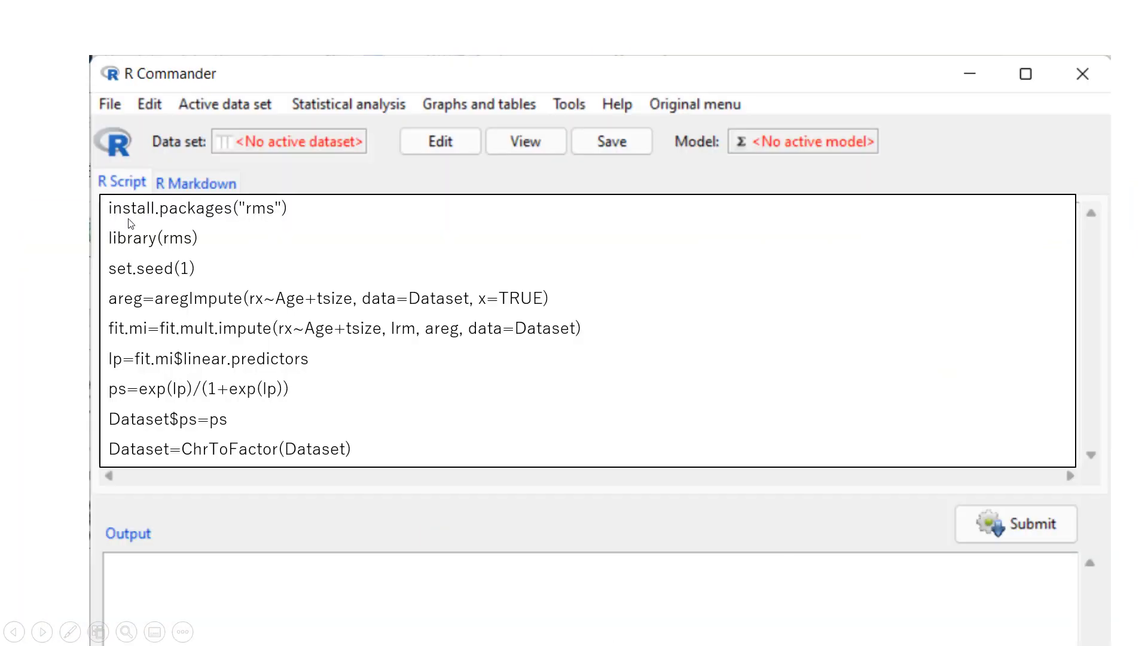
mouse_move(590, 423)
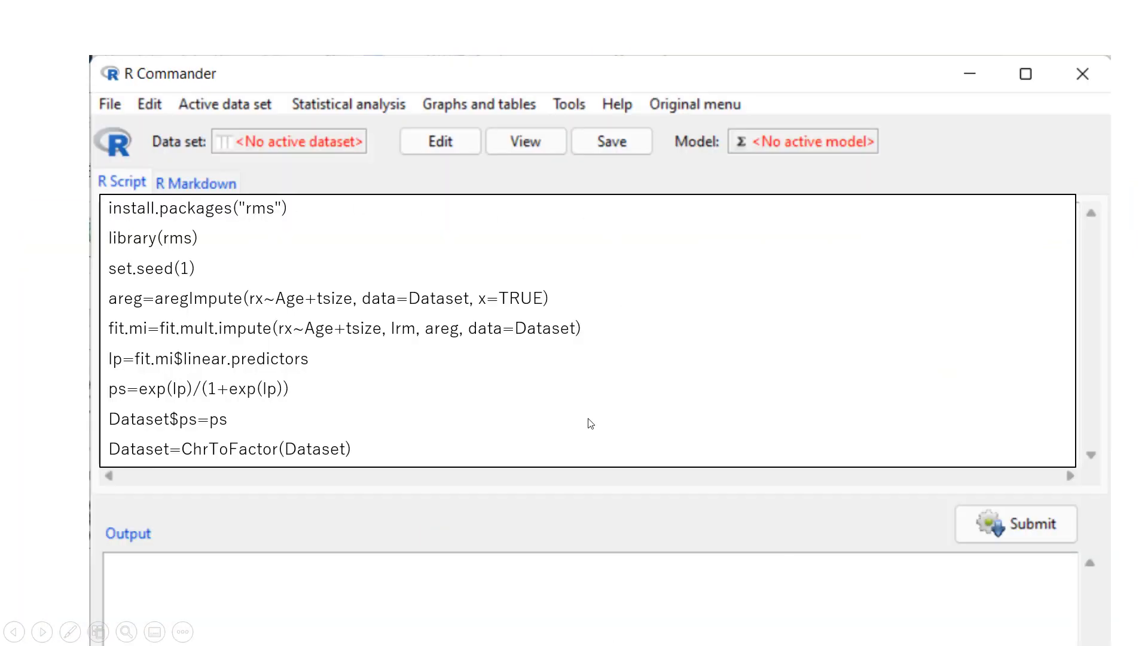
mouse_move(284, 248)
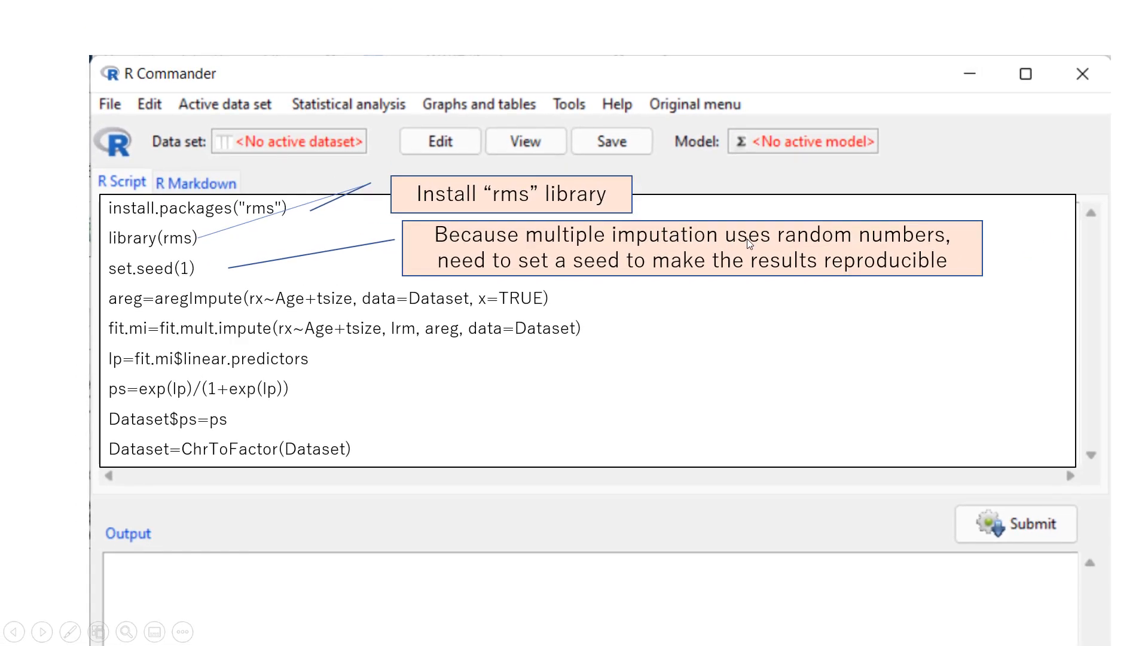
mouse_move(432, 266)
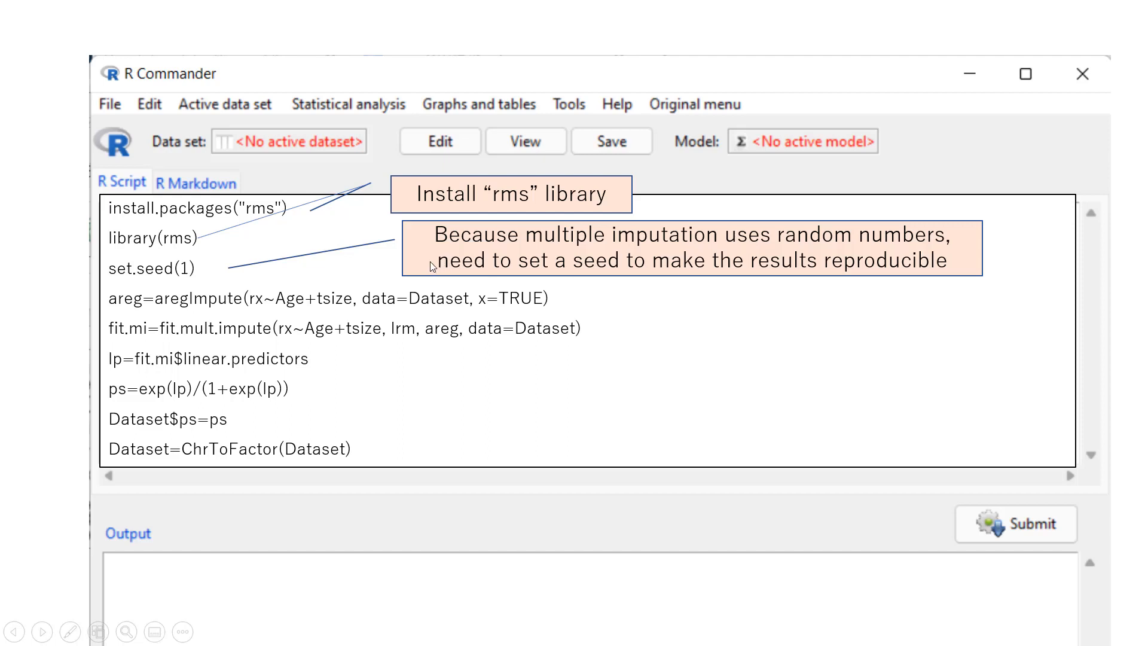
mouse_move(625, 265)
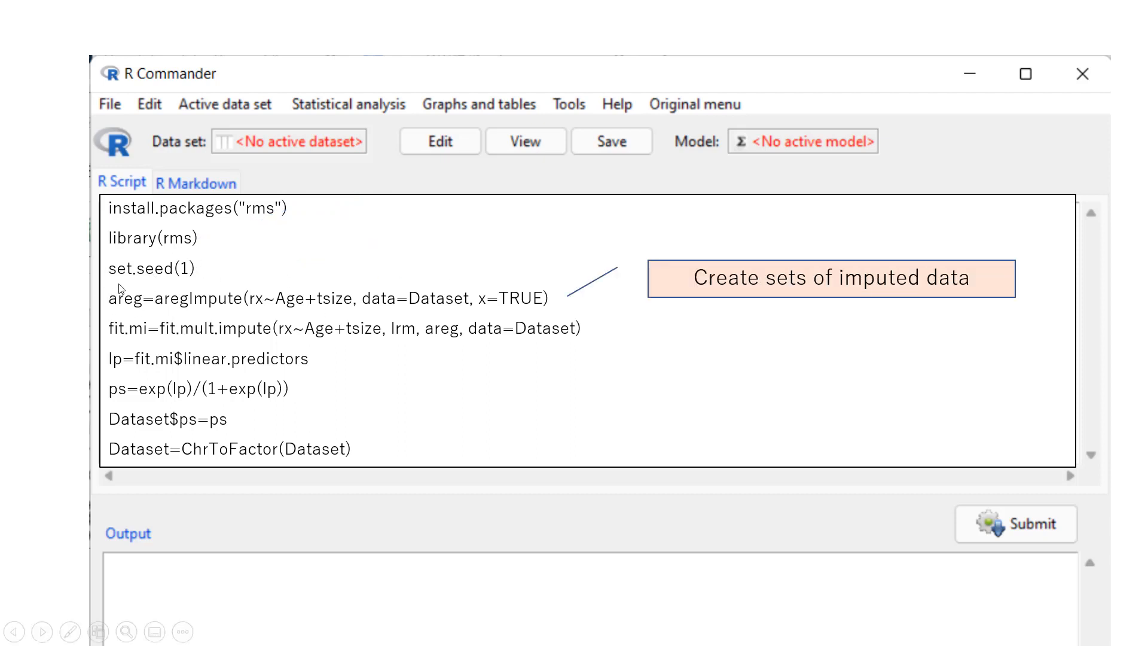
mouse_move(247, 327)
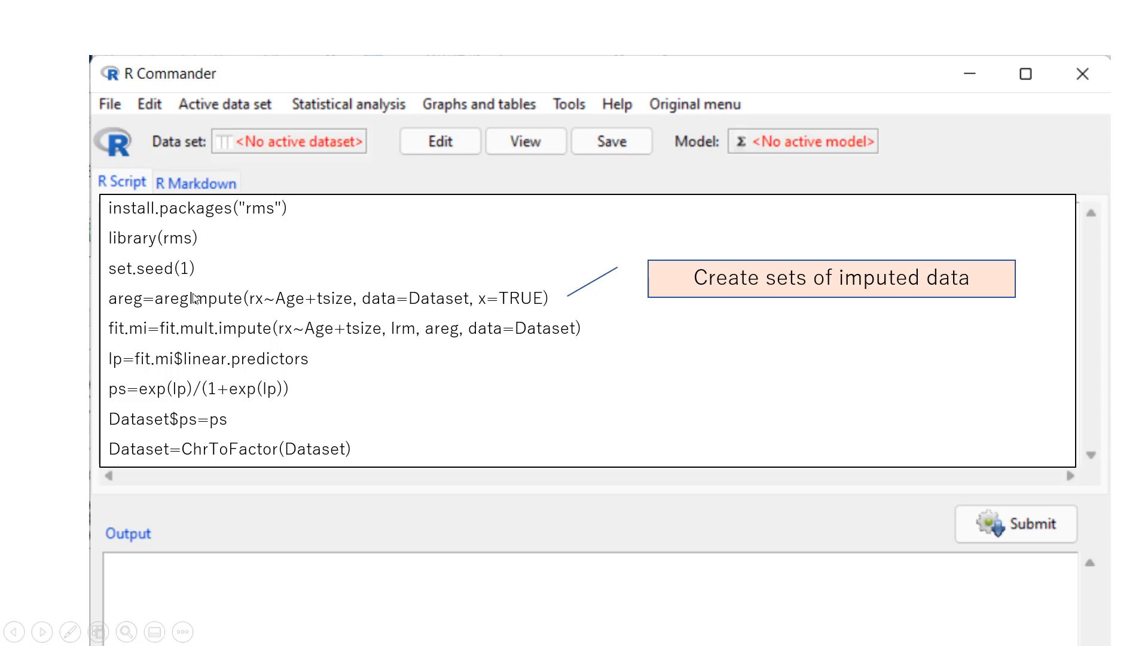
mouse_move(376, 318)
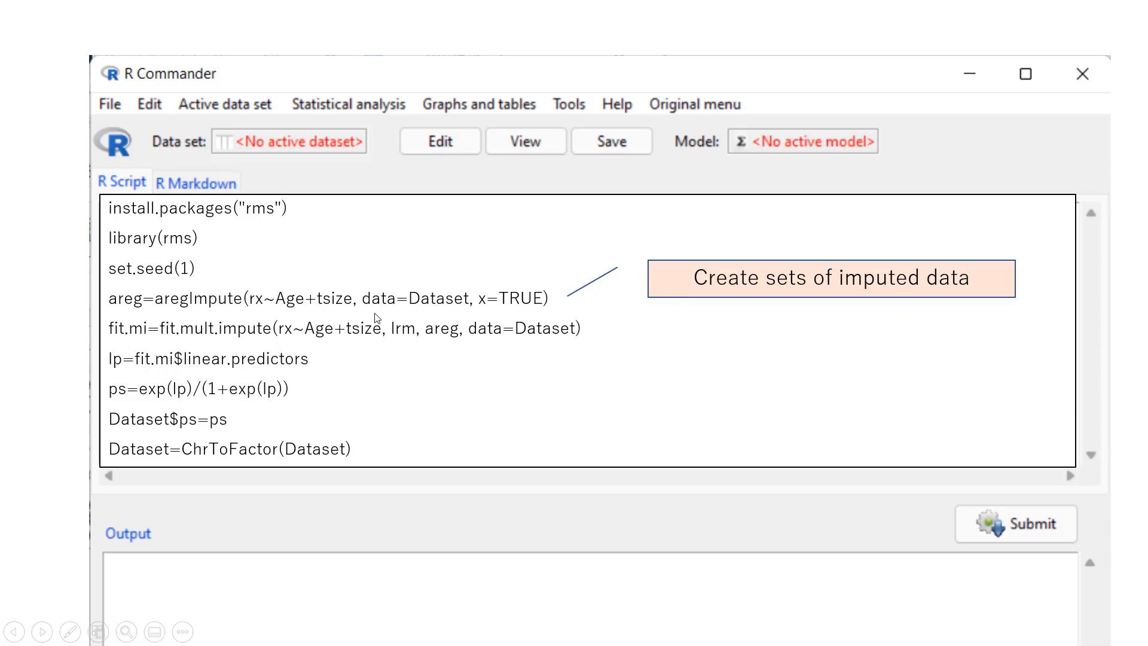
mouse_move(390, 285)
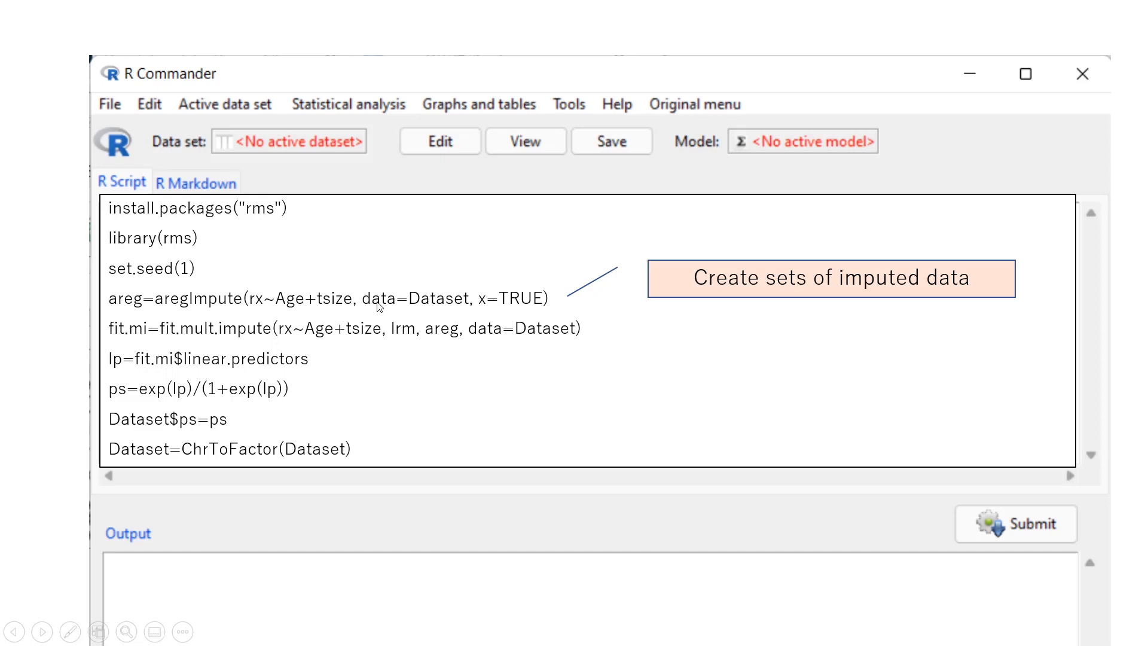
mouse_move(428, 310)
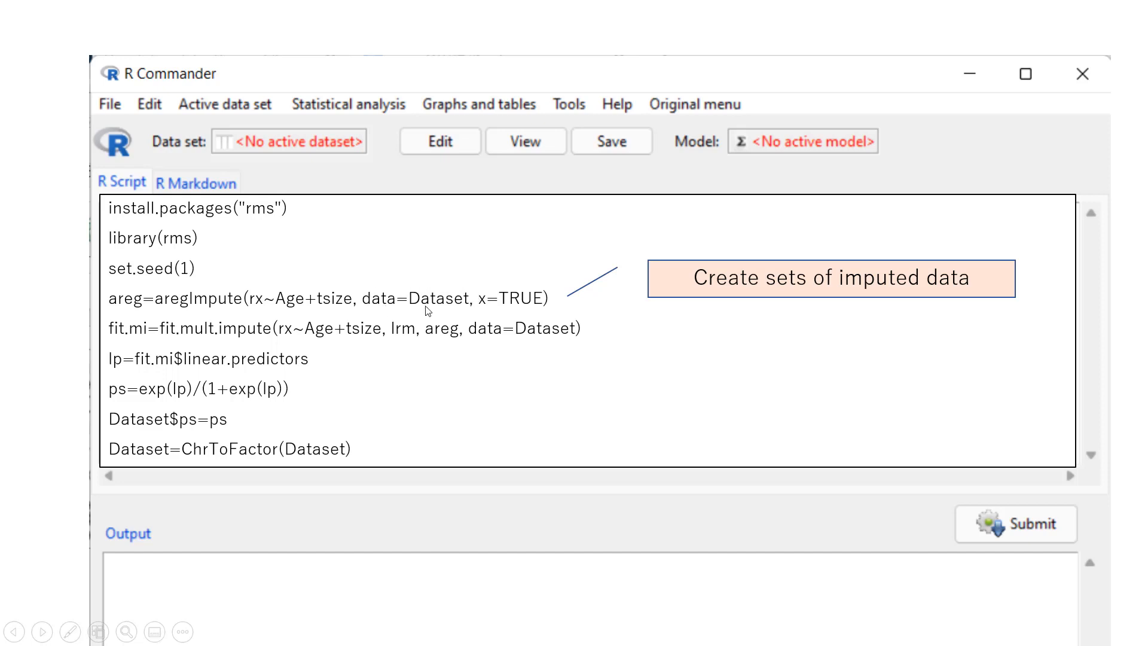
mouse_move(139, 355)
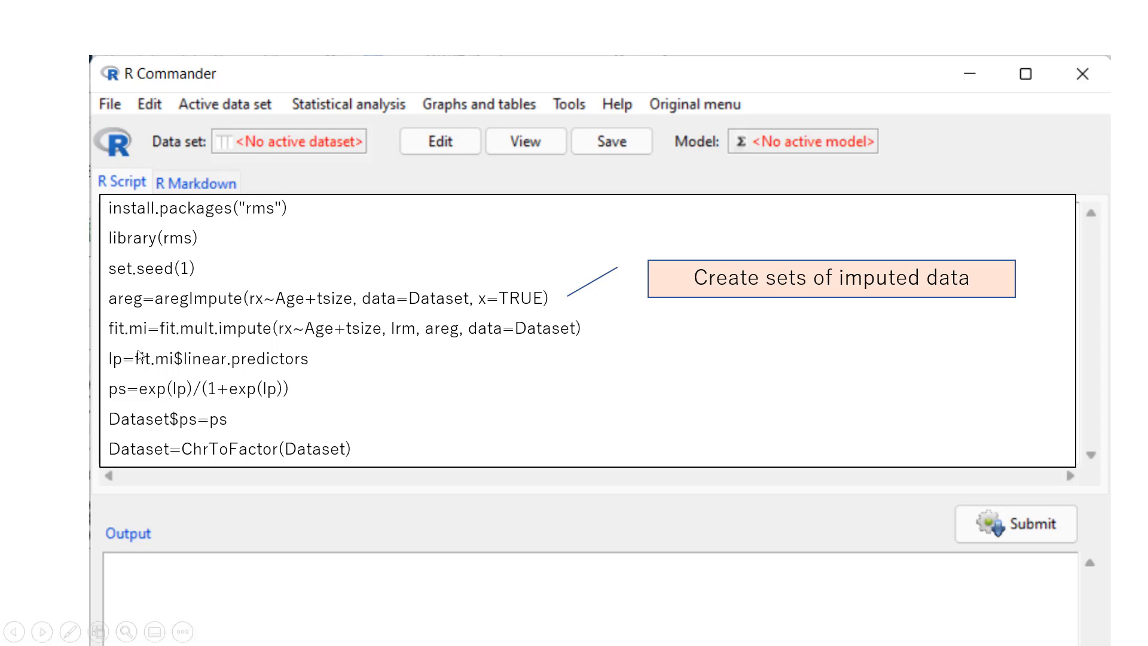
mouse_move(173, 344)
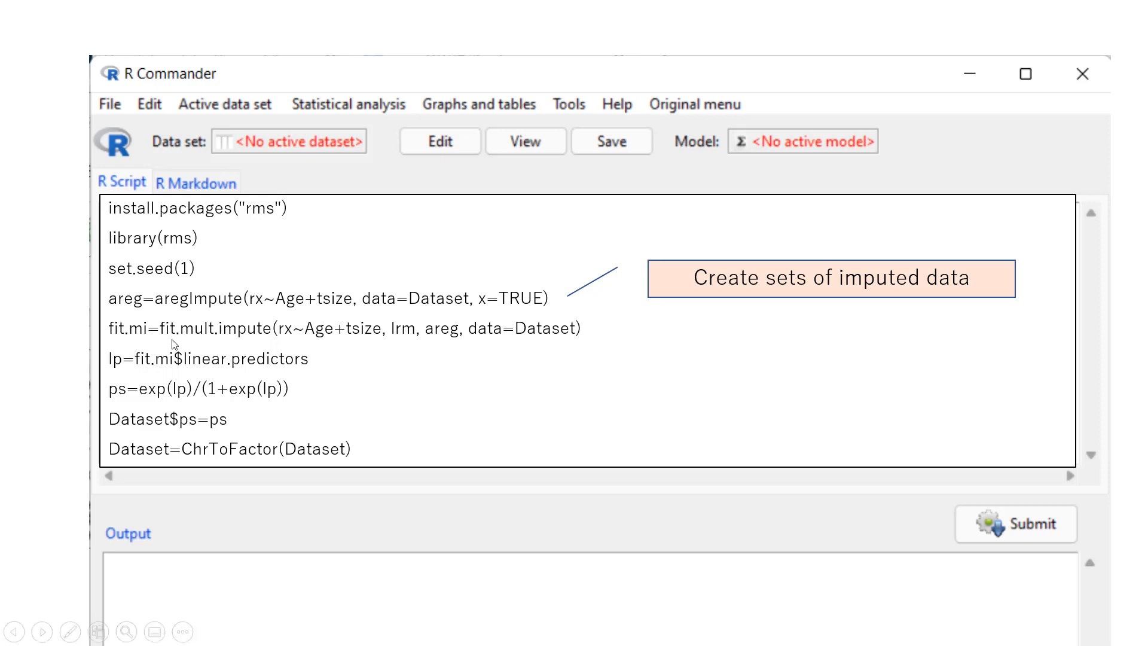
mouse_move(279, 337)
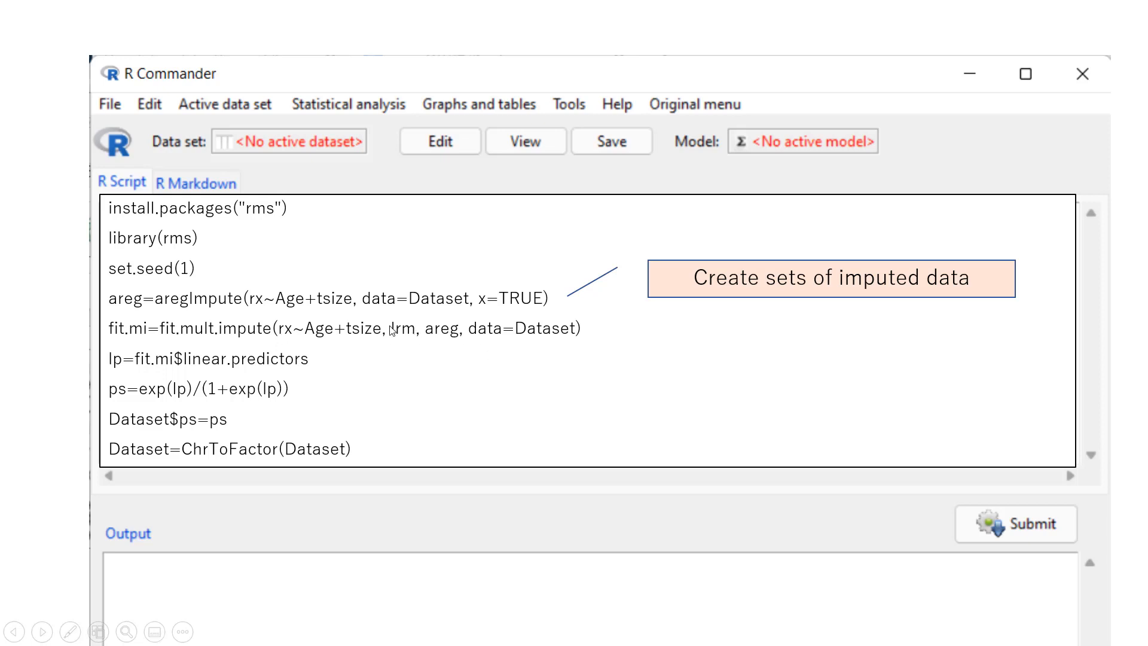
mouse_move(389, 331)
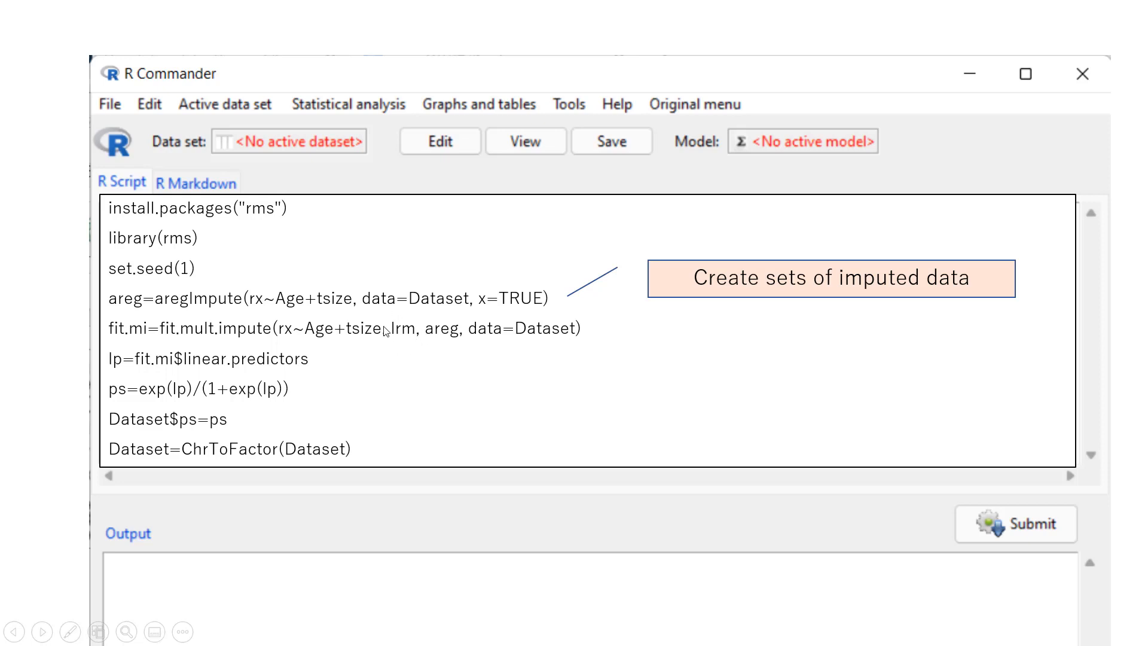
mouse_move(397, 336)
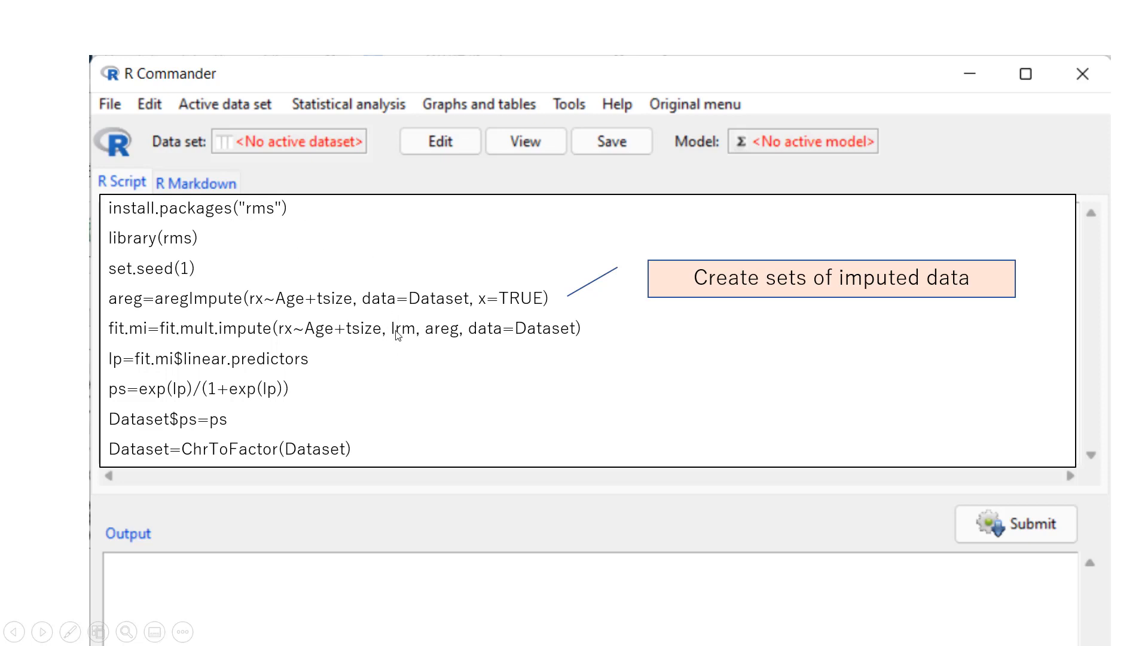
mouse_move(397, 336)
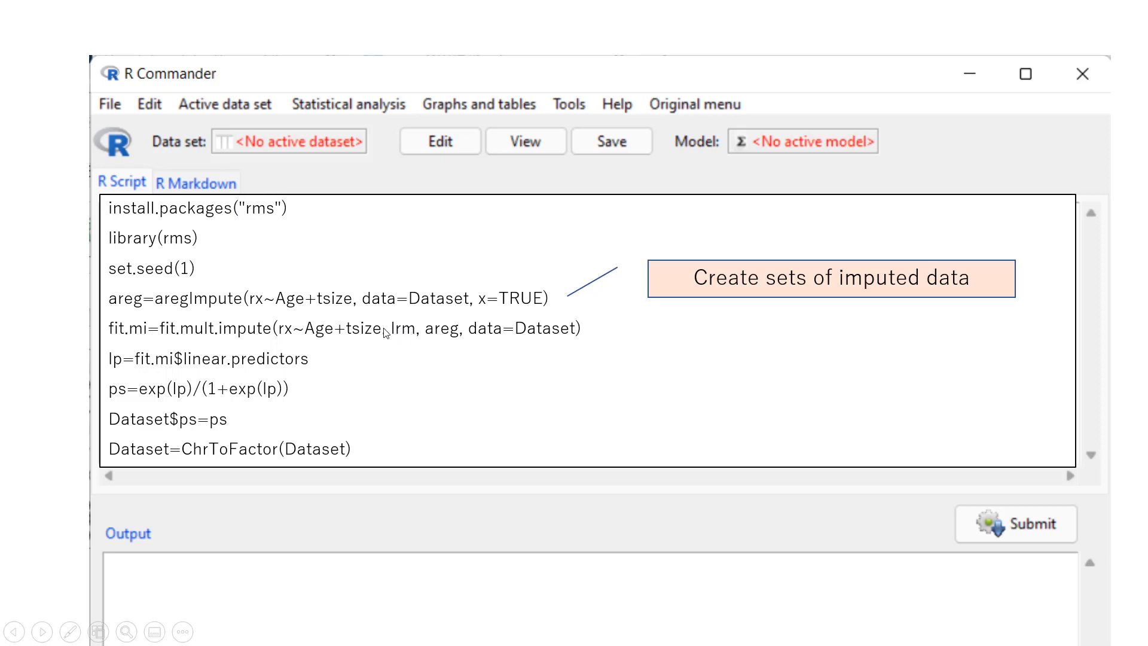
mouse_move(305, 342)
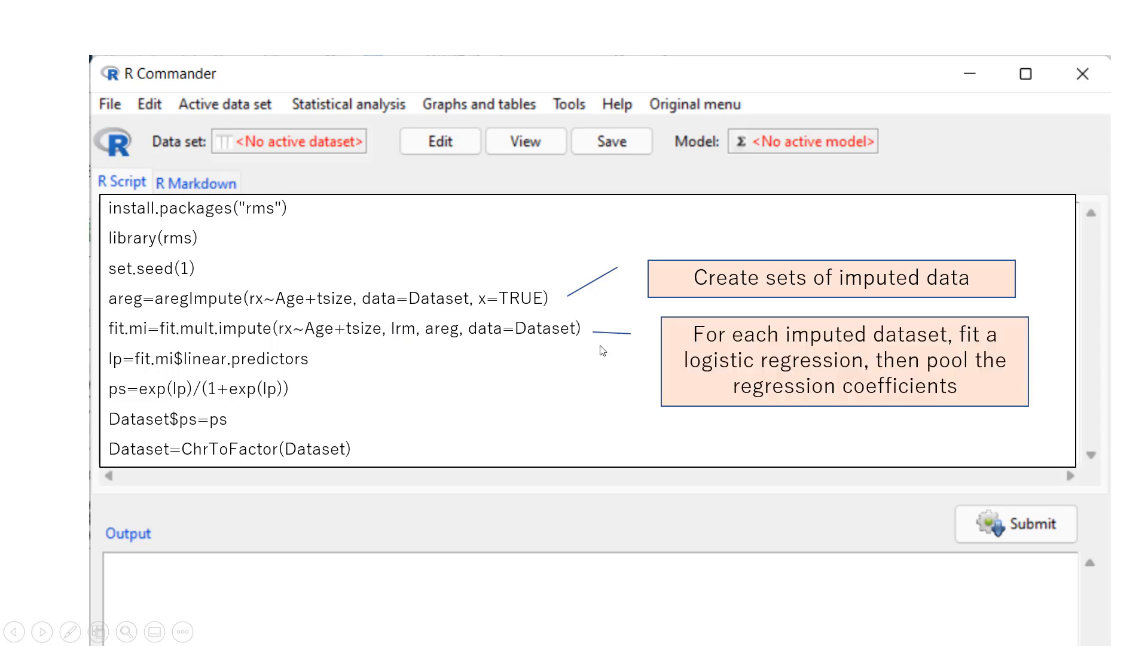
mouse_move(817, 344)
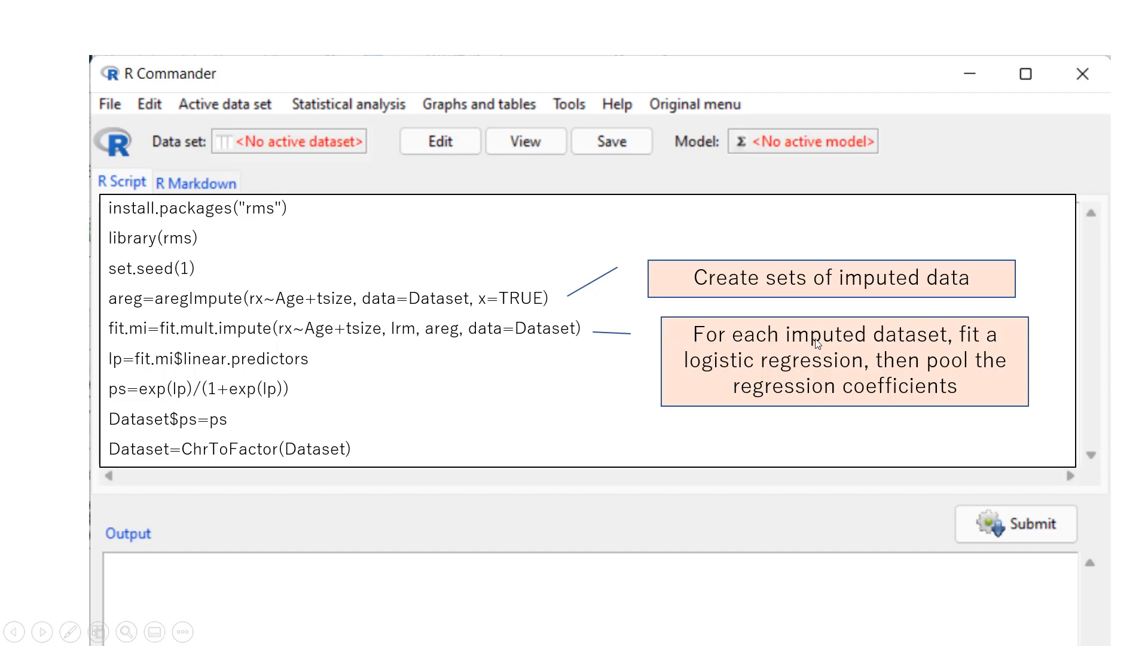
mouse_move(939, 344)
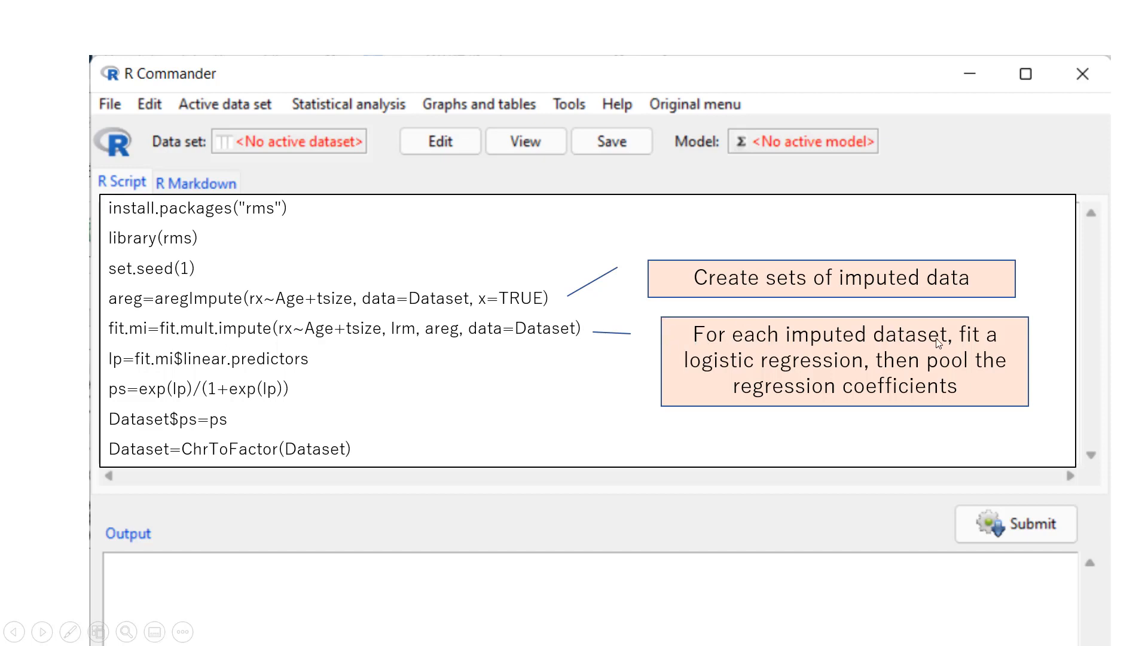
mouse_move(876, 361)
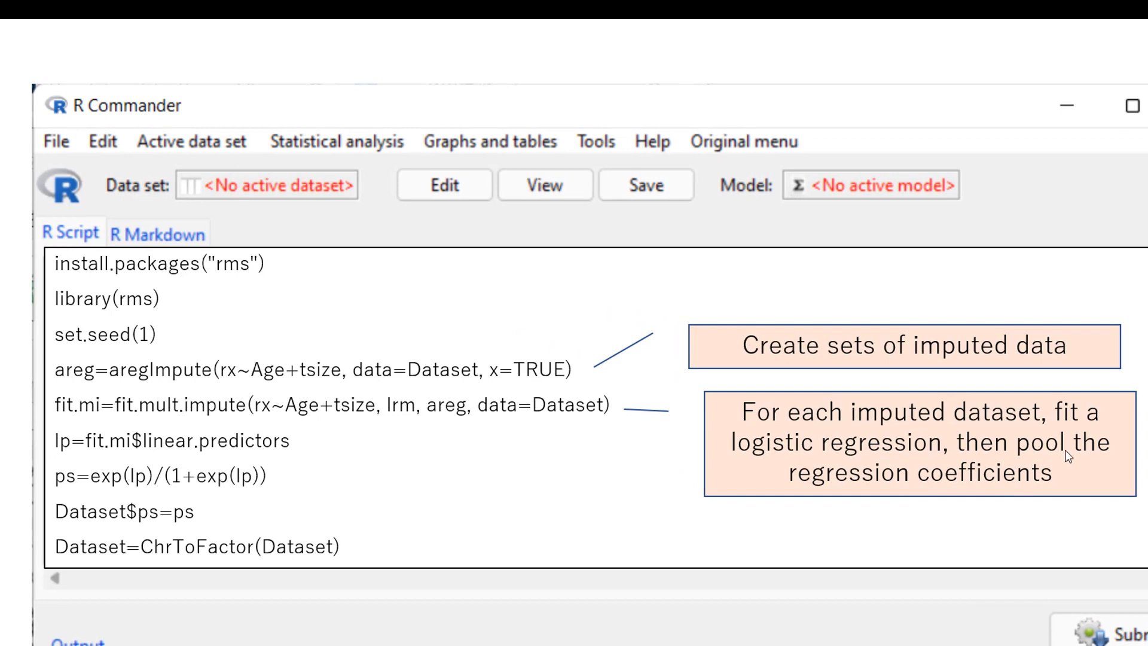
mouse_move(1067, 484)
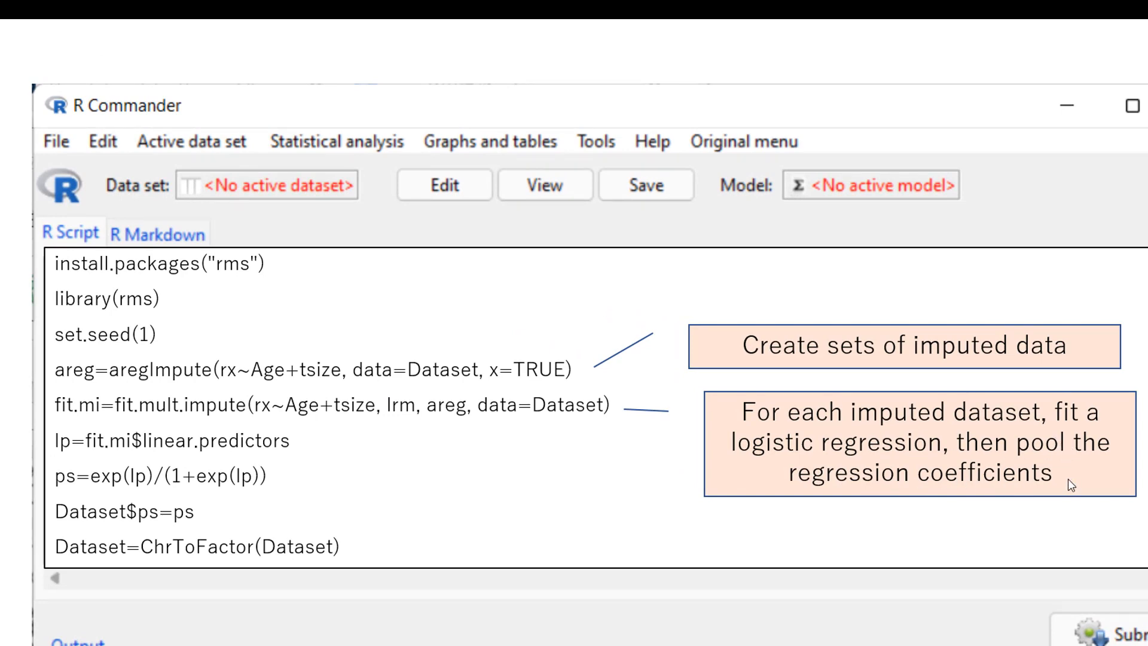
mouse_move(583, 490)
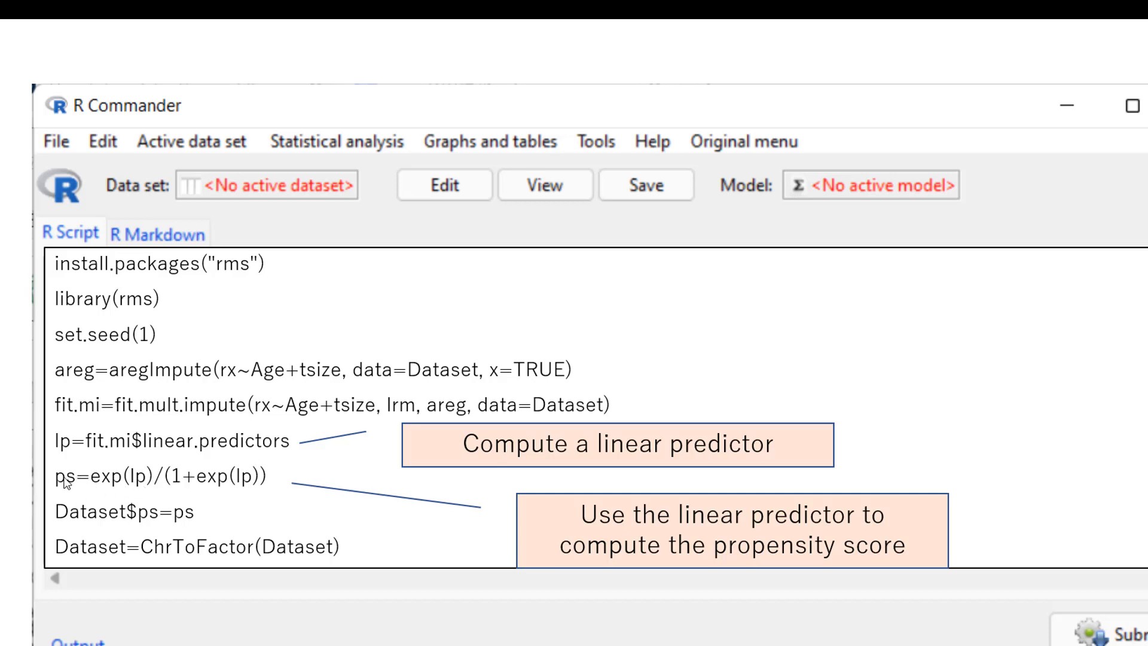
mouse_move(250, 500)
text(Imputed.PS)
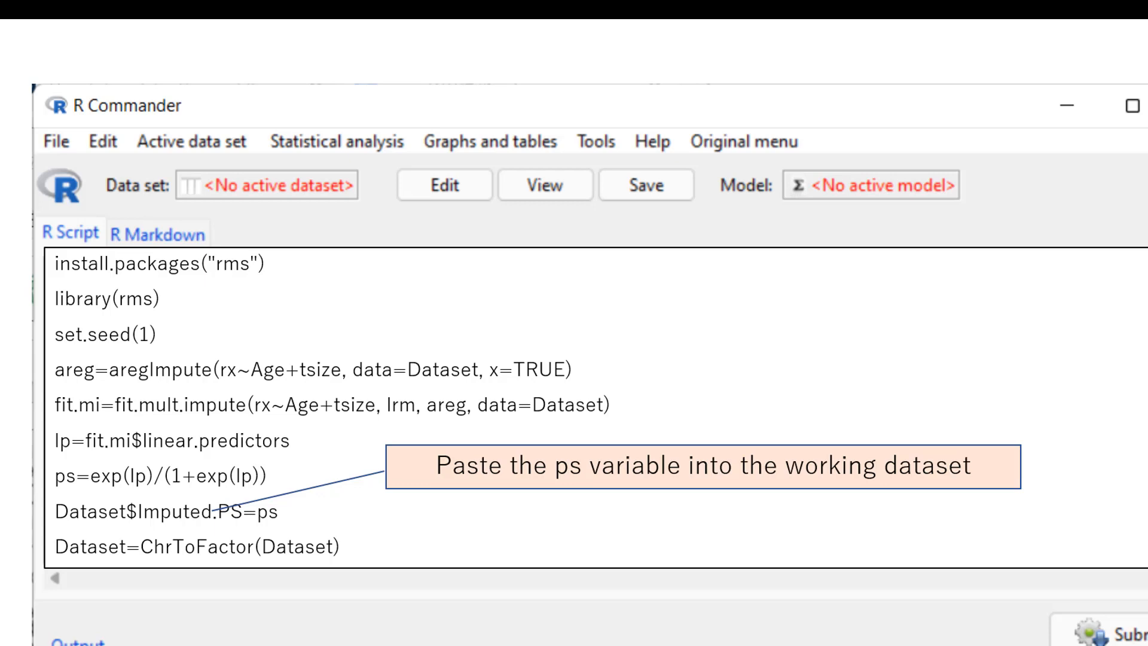
mouse_move(748, 461)
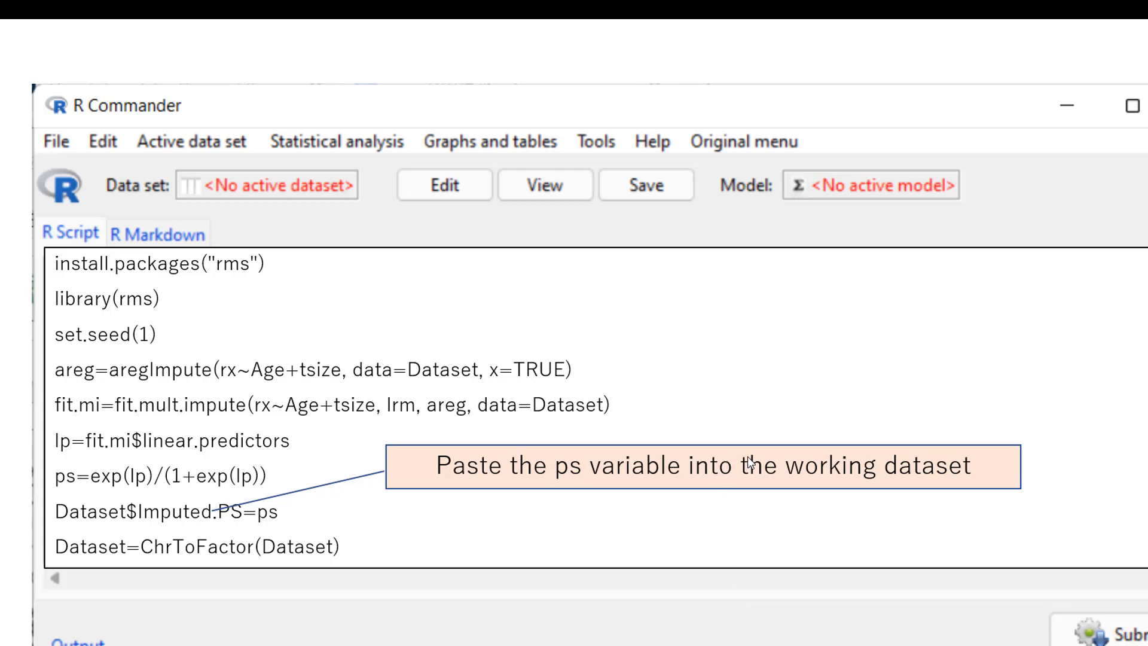
mouse_move(229, 500)
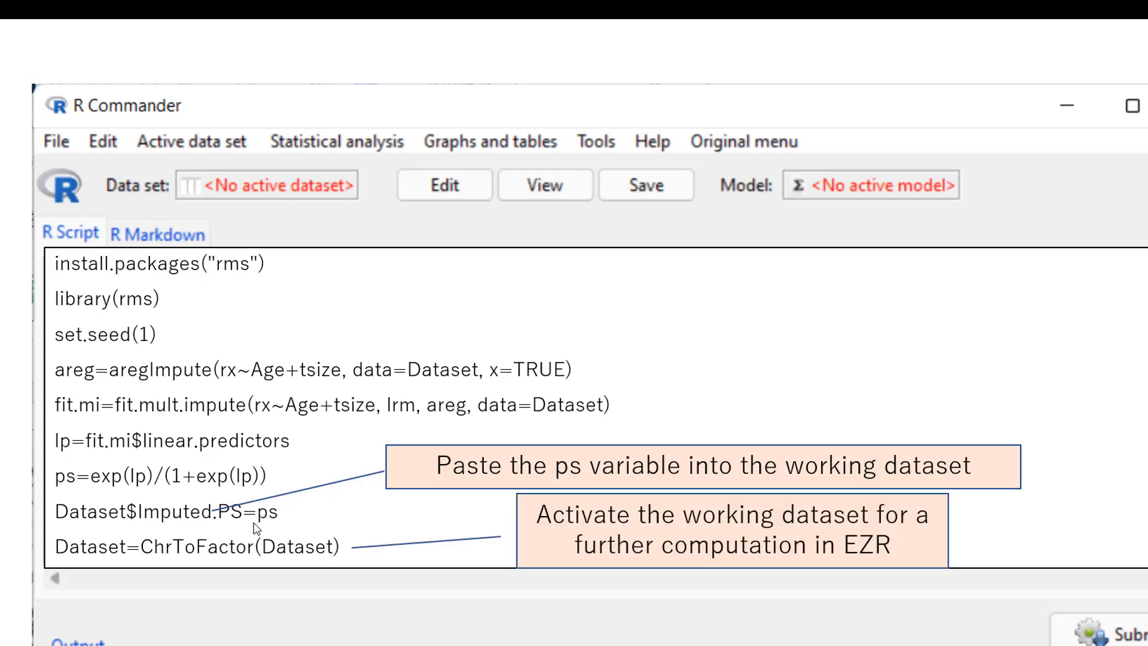
mouse_move(851, 521)
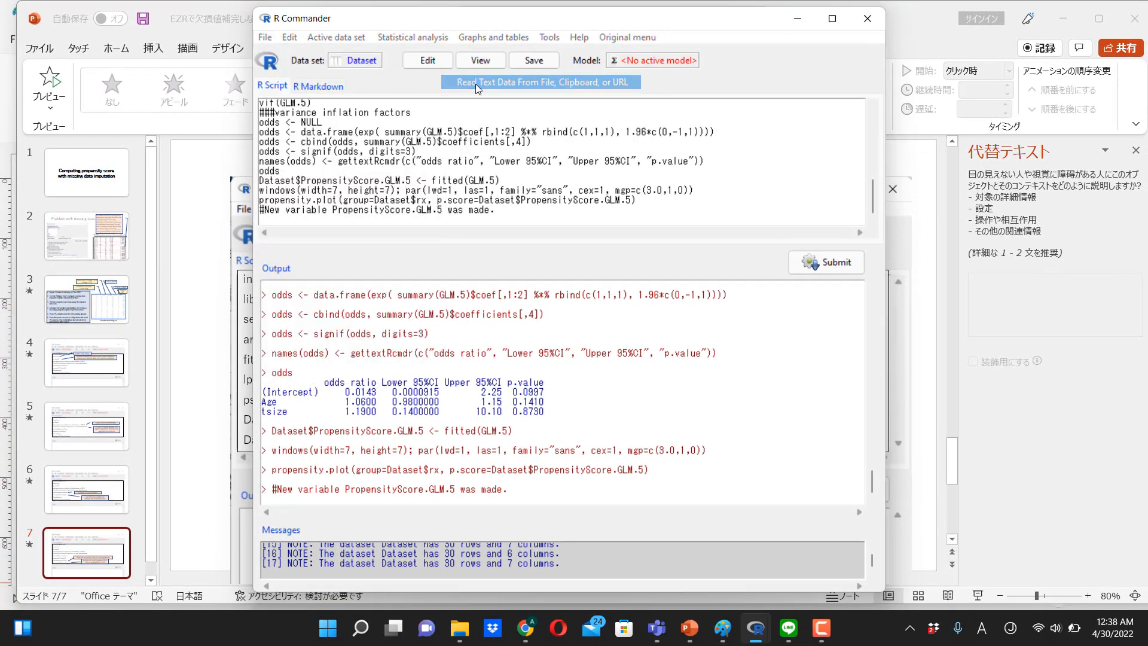
Load Headneck.missing.csv as the active dataset and view its 30 rows.
click(539, 83)
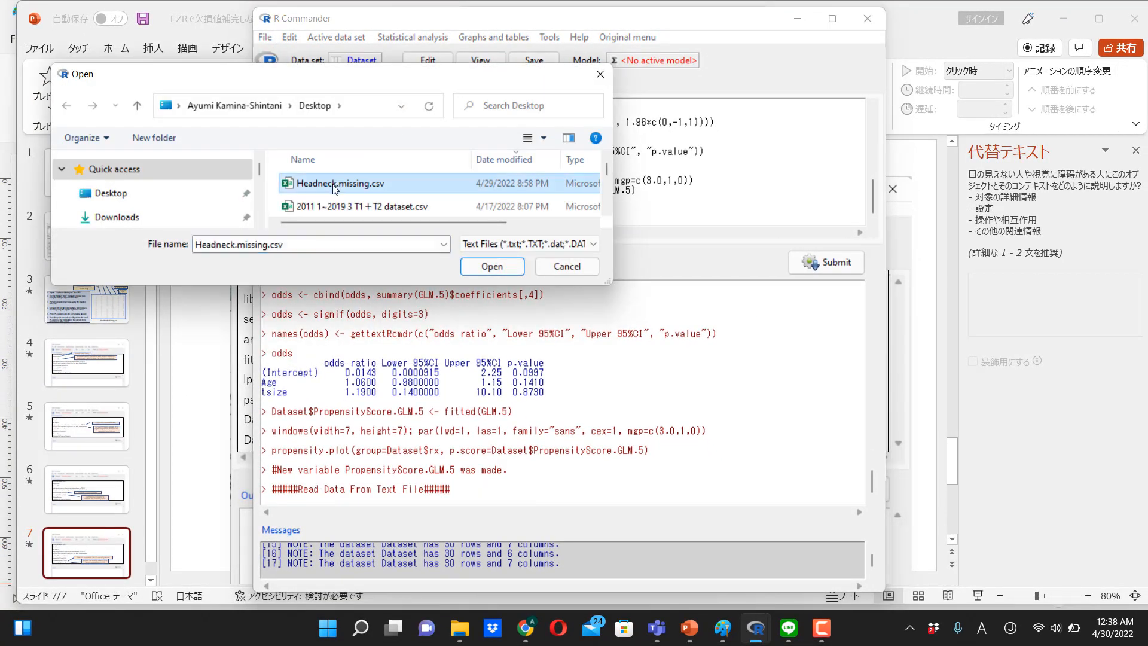
mouse_move(334, 190)
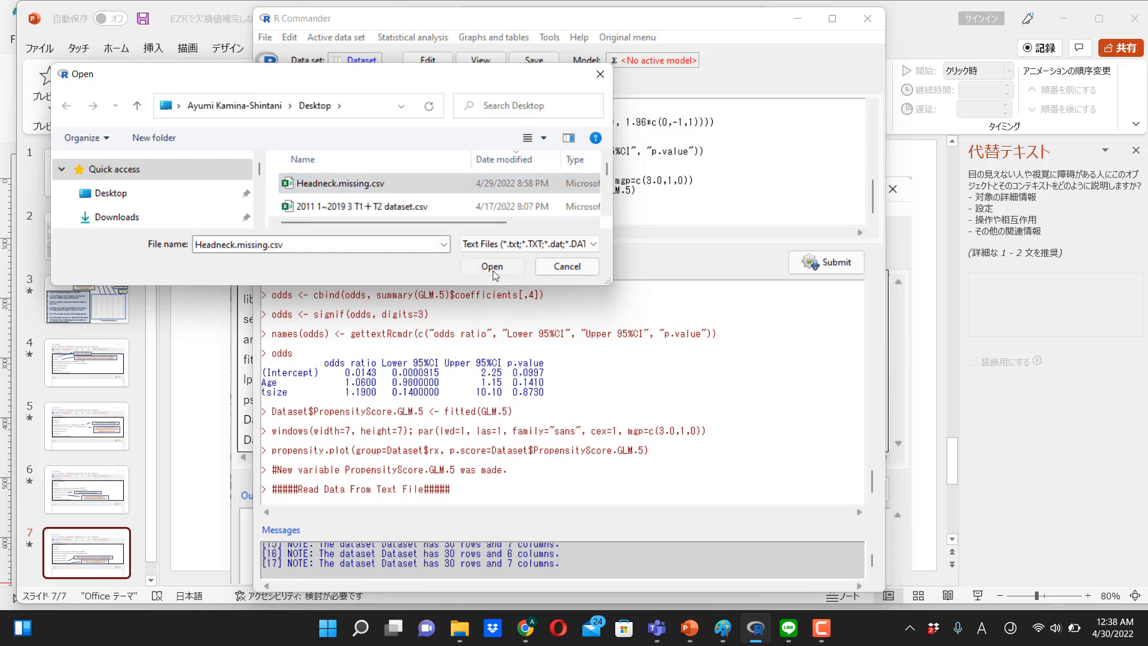
click(492, 265)
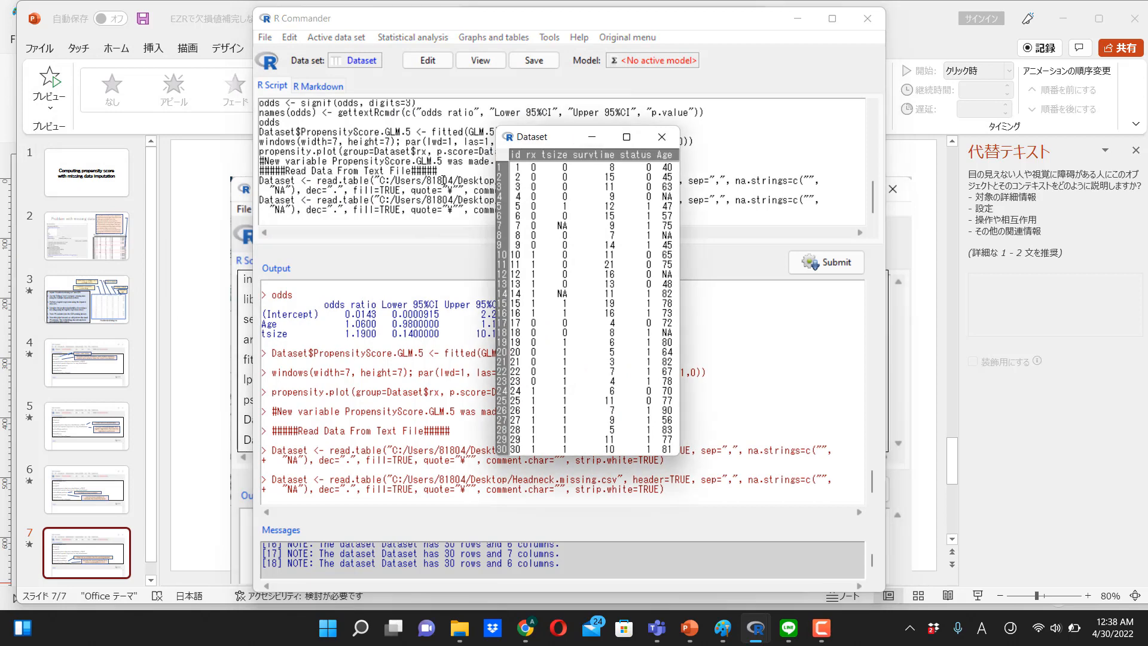
Leave the dataset preview and start a logistic regression from Statistical analysis > Discrete variables.
click(659, 136)
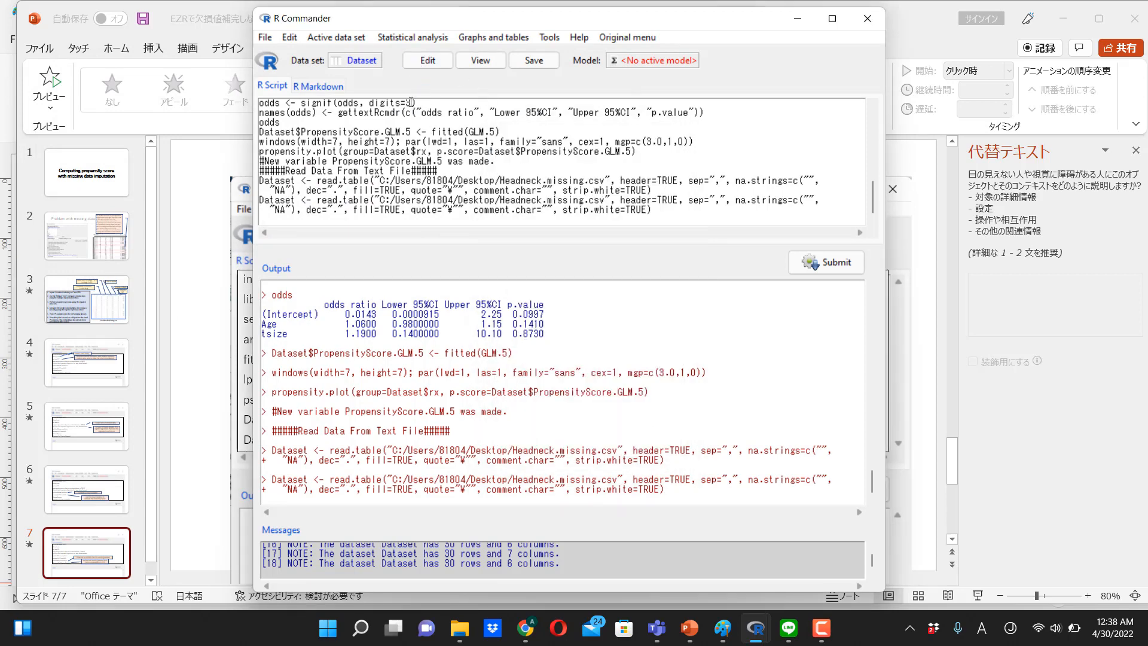
click(412, 37)
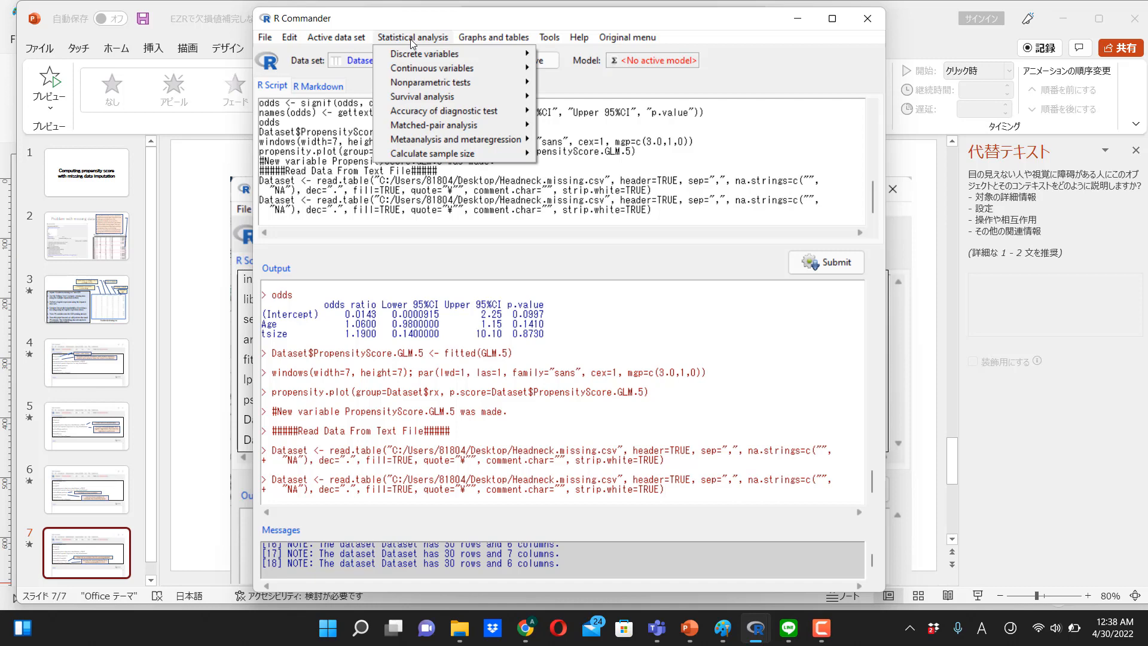
mouse_move(424, 53)
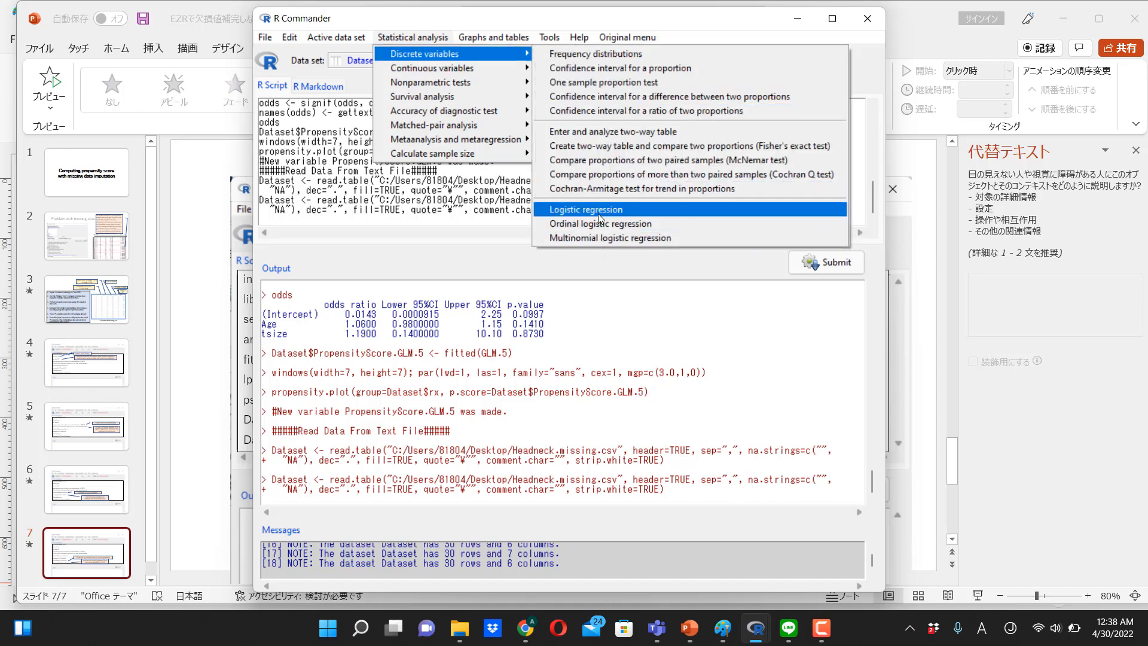
click(583, 209)
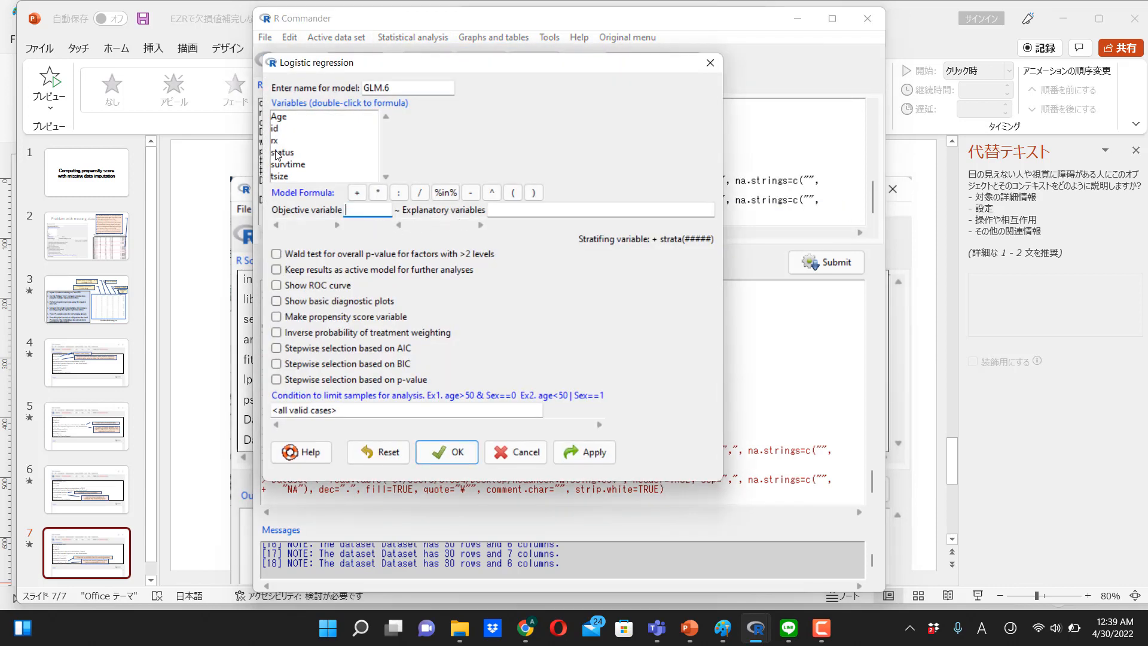
Fit rx ~ tsize + Age with Make propensity score variable ticked, producing PropensityScore.GLM.7.
double_click(275, 140)
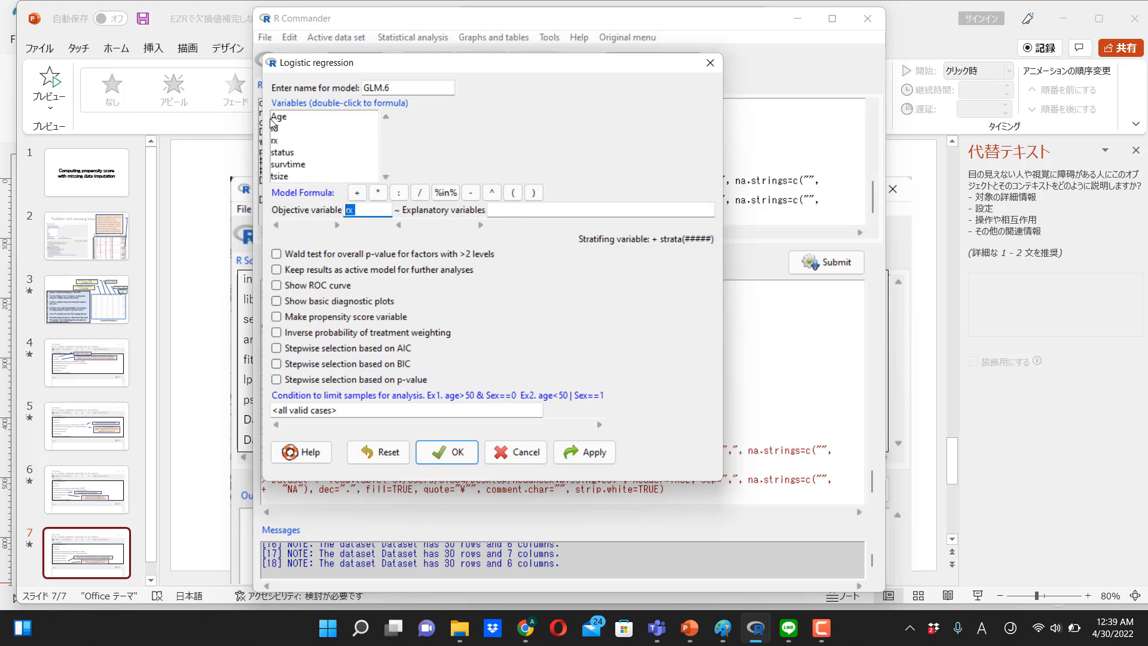
double_click(280, 176)
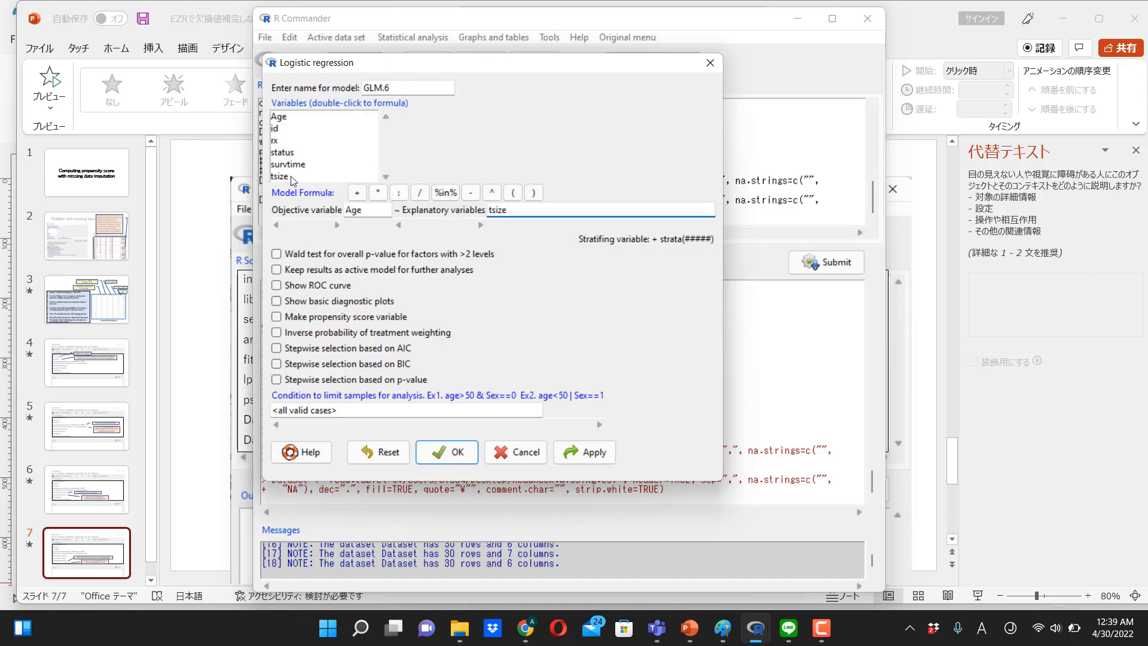
double_click(279, 116)
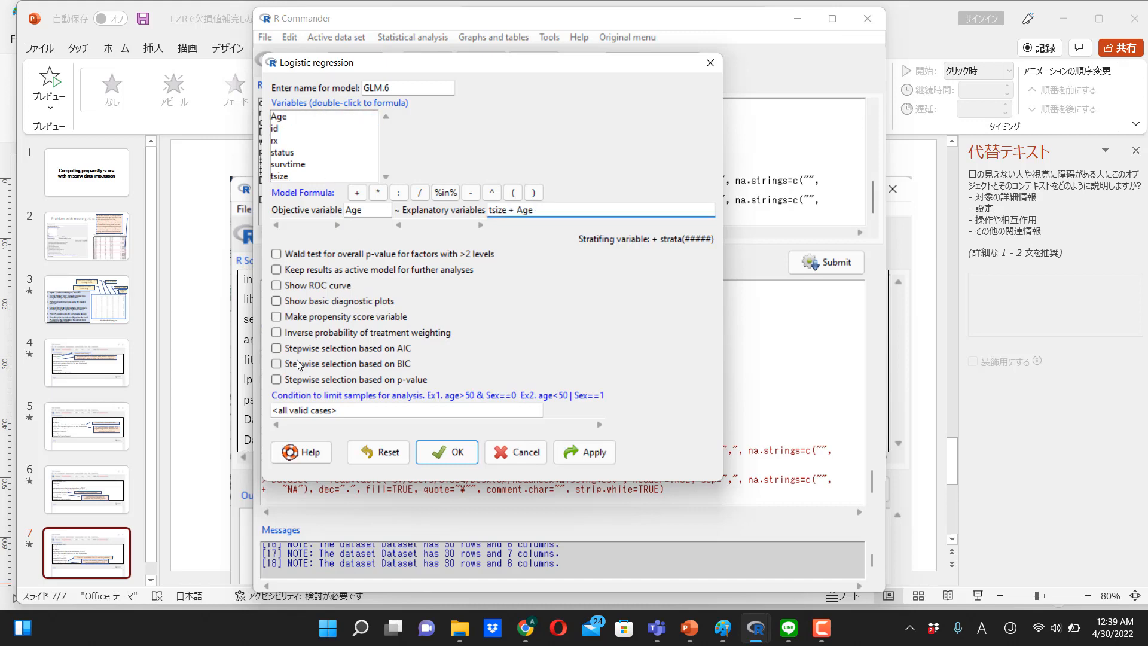
click(277, 316)
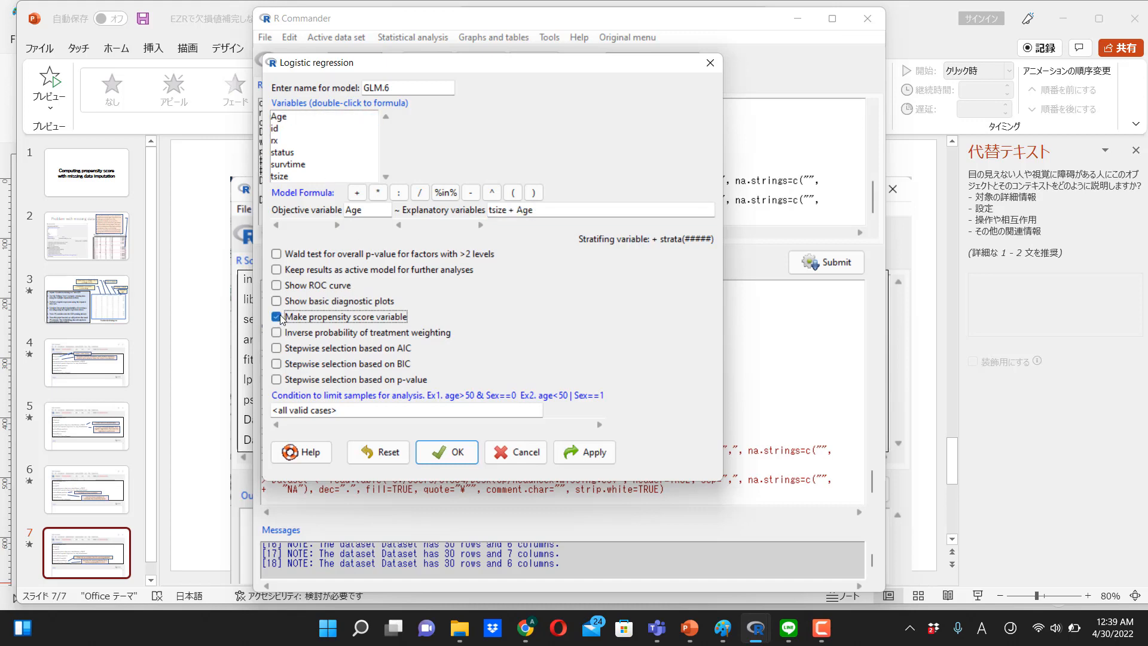
click(445, 452)
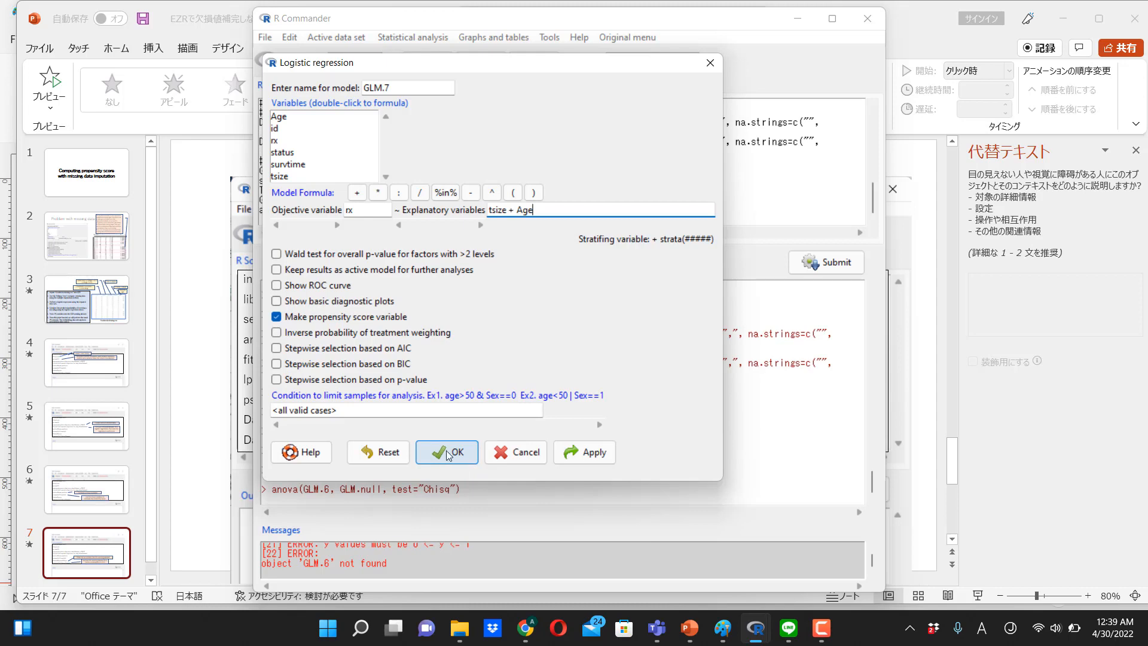
click(446, 452)
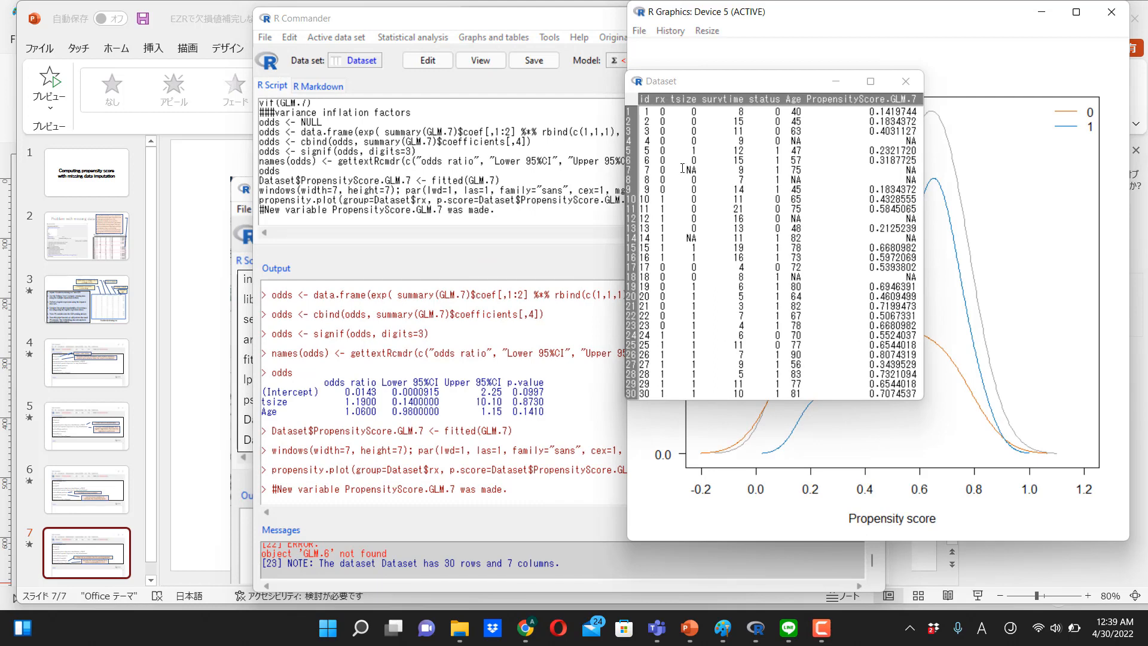
Bring the R Commander window to the front after checking the GLM.7 scores and plot.
click(688, 168)
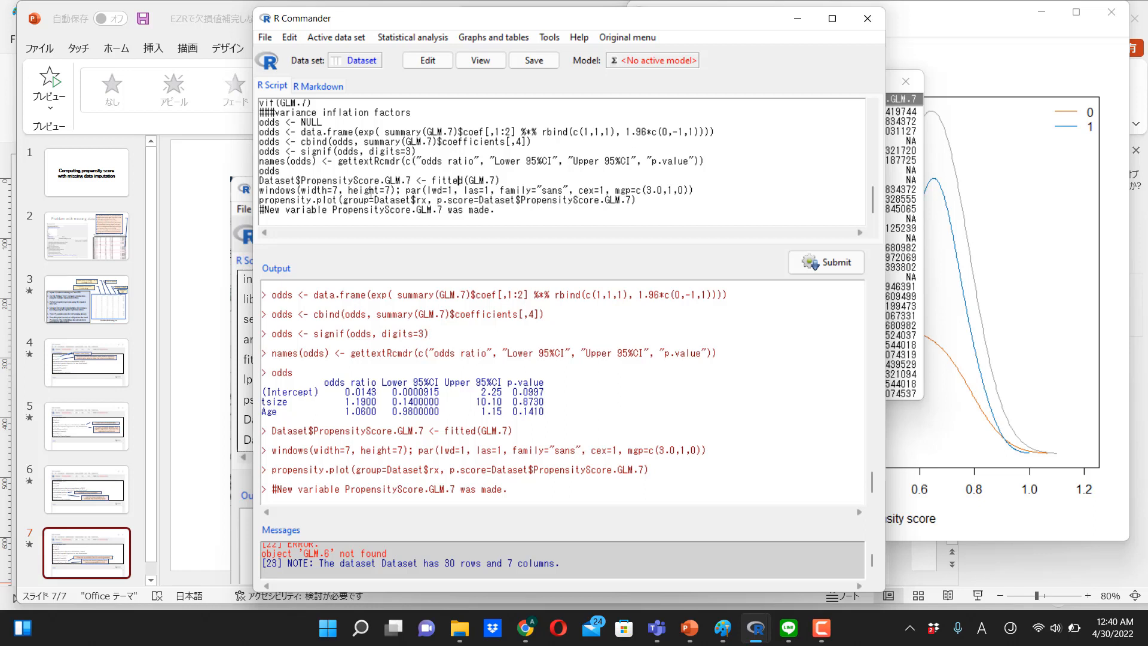
mouse_move(590, 236)
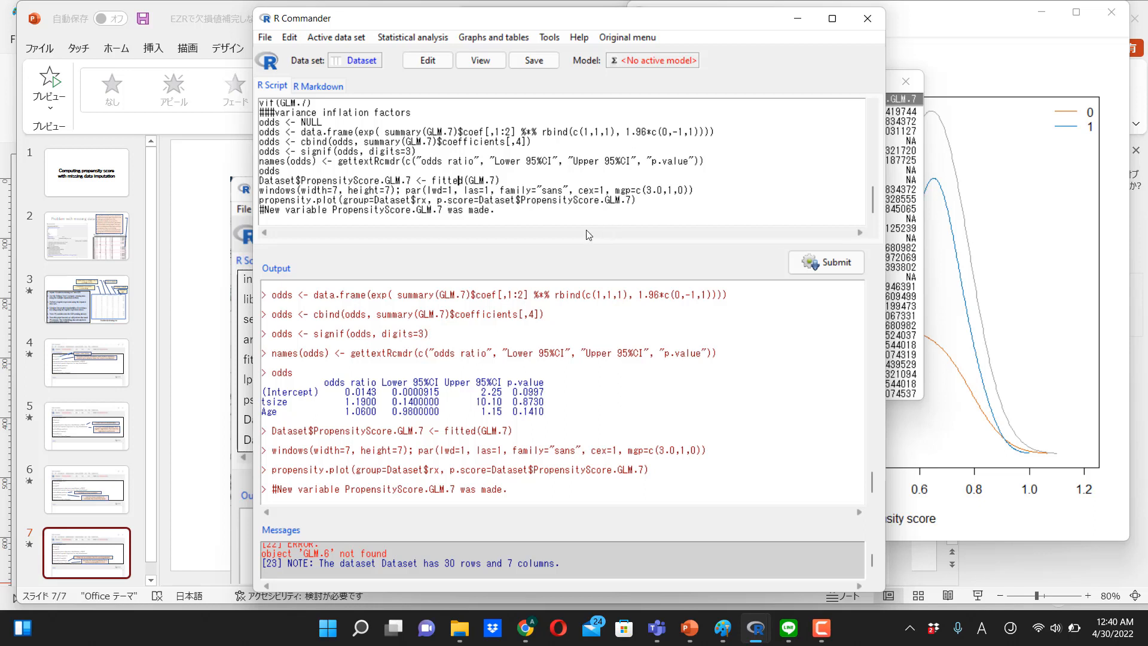
mouse_move(524, 215)
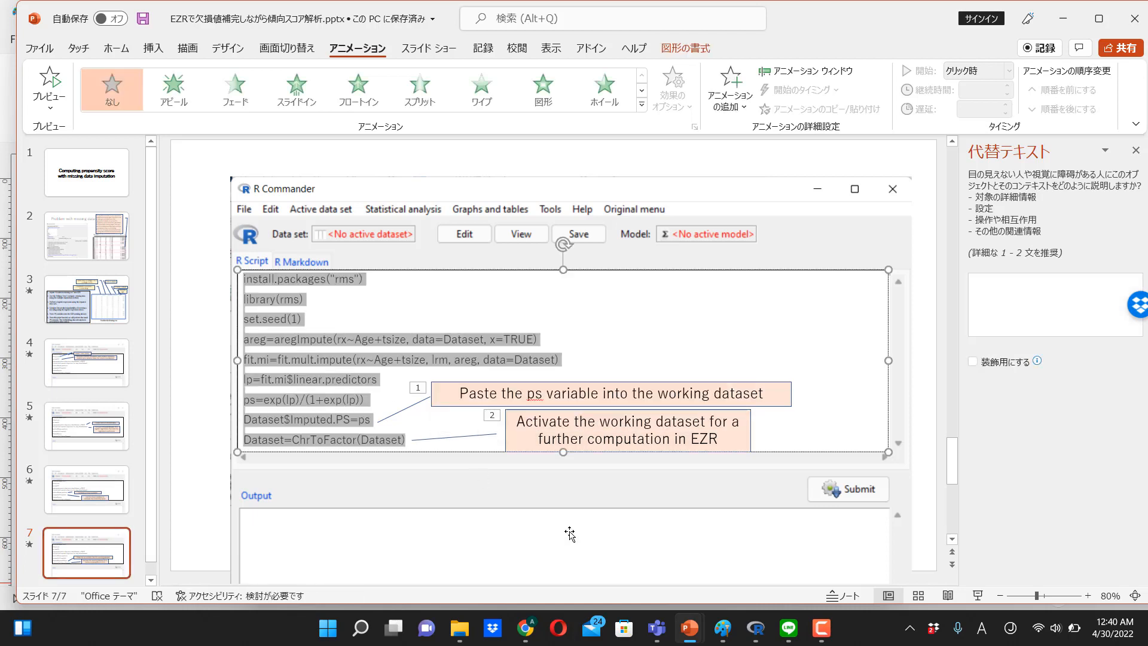
mouse_move(754, 628)
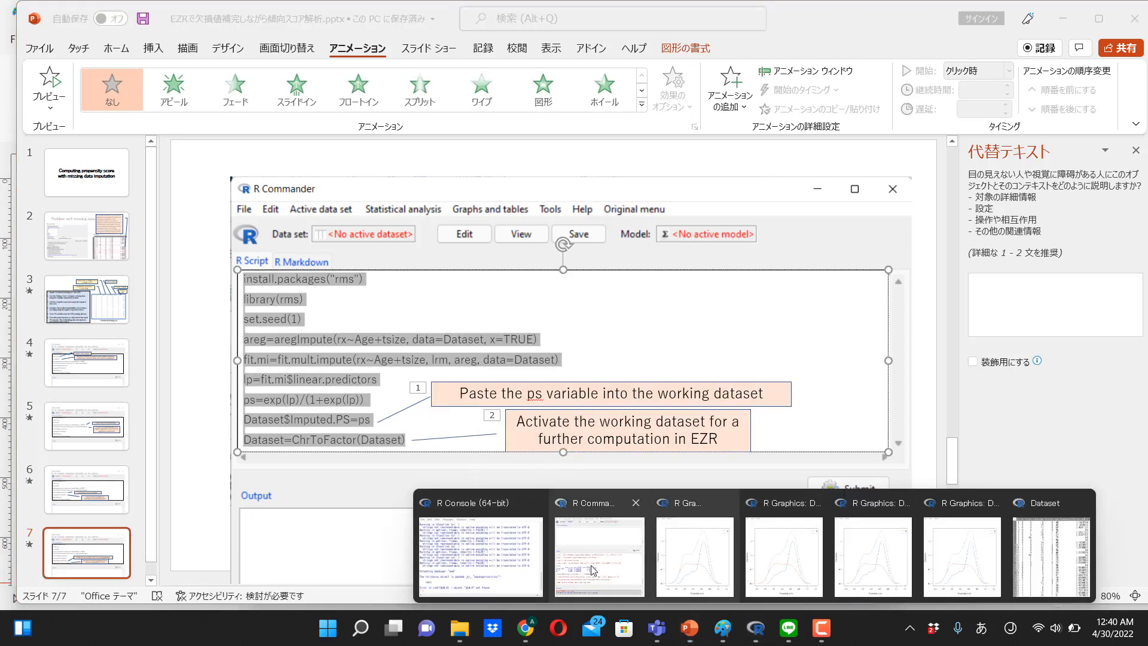
Switch from the PowerPoint slide on Imputed.PS back to the R Commander window.
click(598, 556)
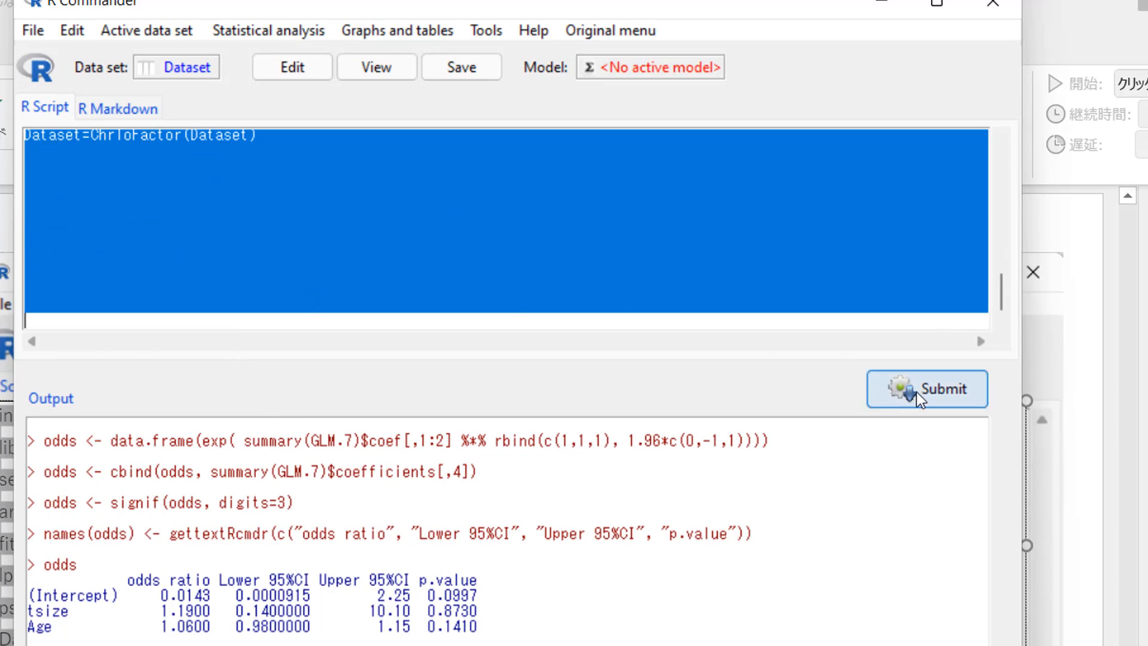
mouse_move(397, 197)
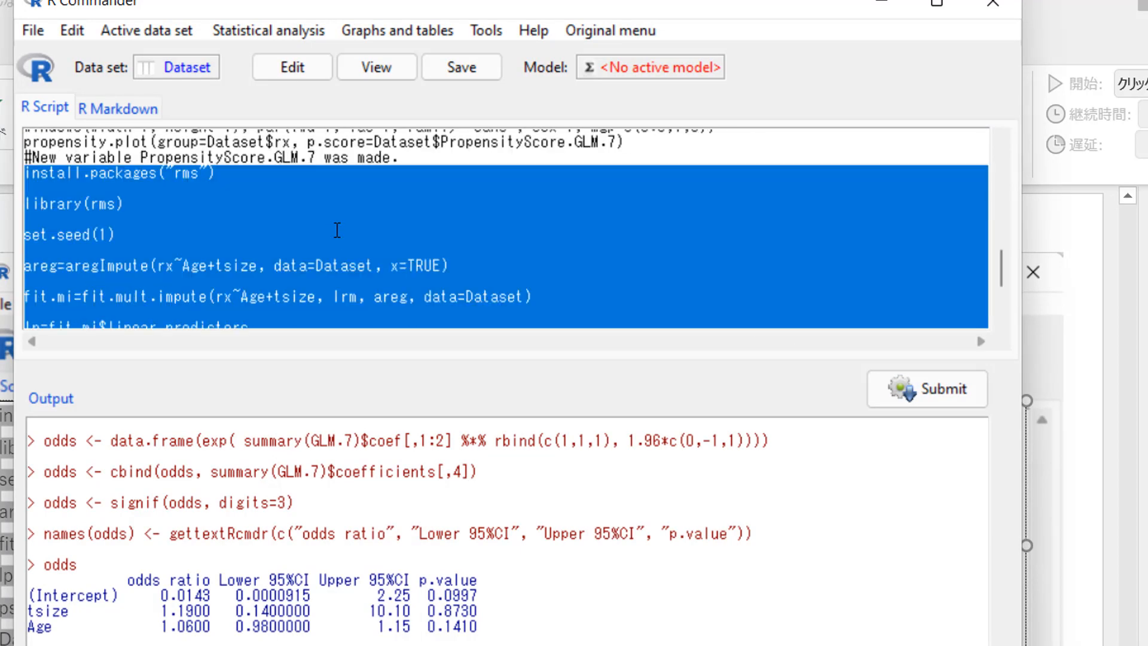
Settle the pasted rms imputation script (install.packages, library(rms), set.seed(1), aregImpute, fit.mult.impute) in the script area.
click(428, 143)
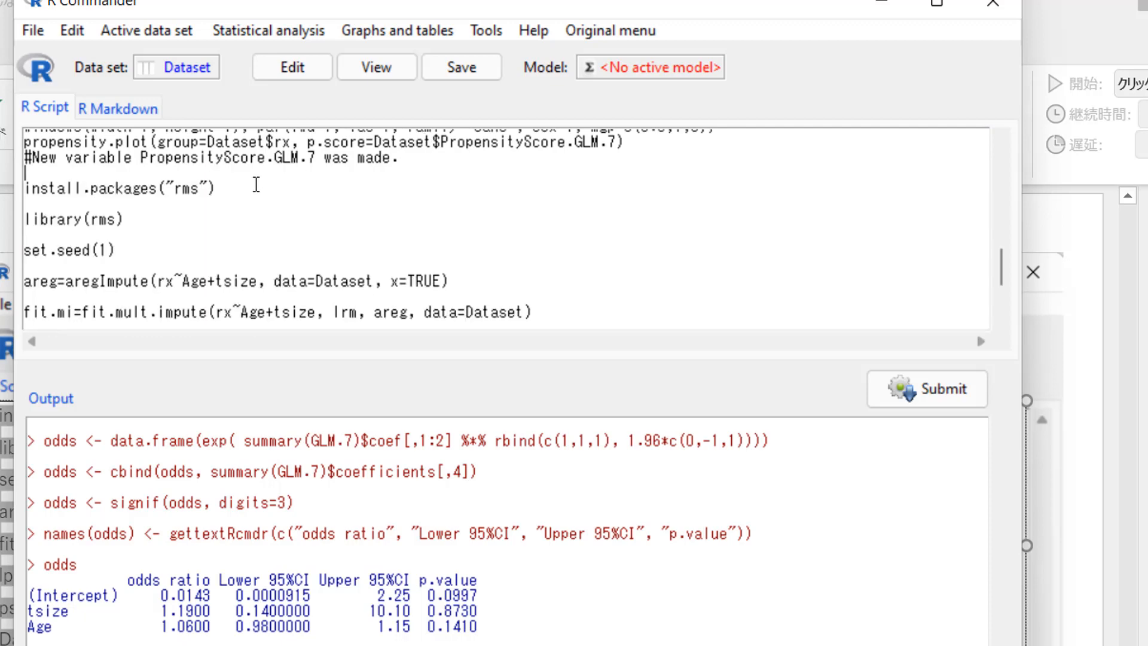
click(927, 389)
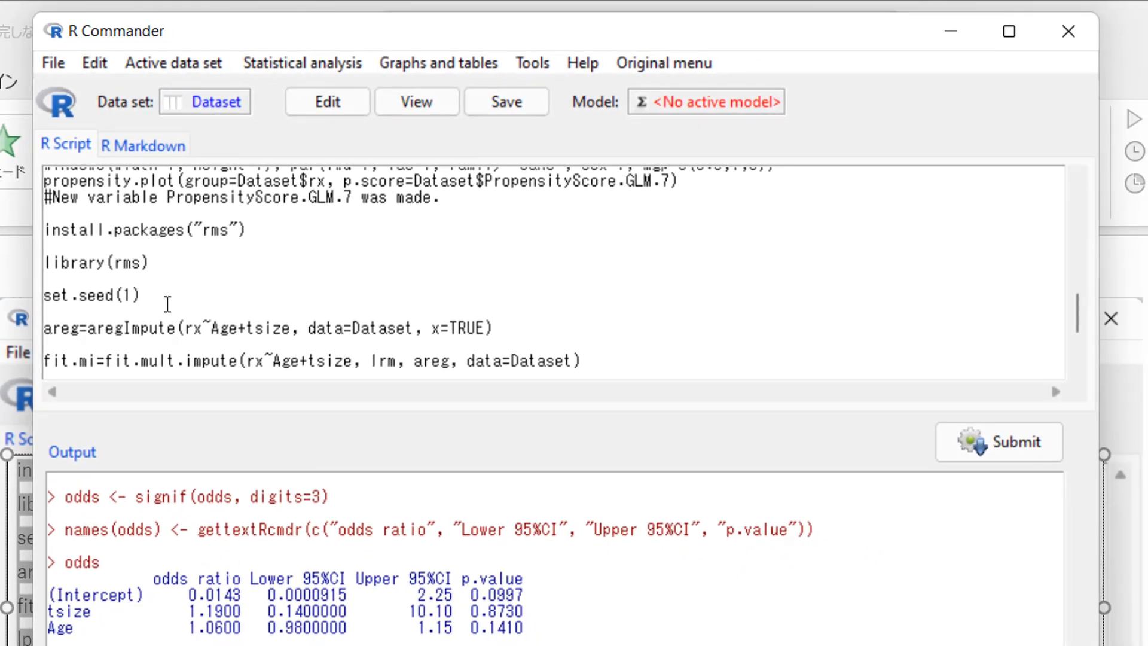
mouse_move(1009, 456)
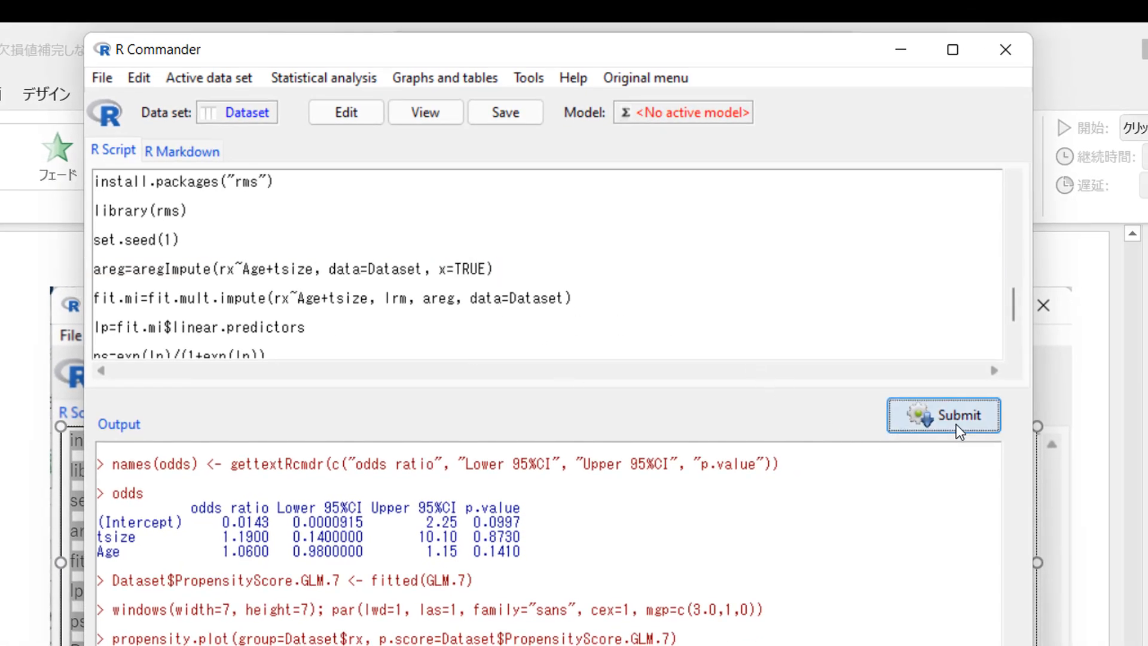
Submit the aregImpute and fit.mult.impute lines, giving an rx model averaged over 5 imputed fits.
click(942, 415)
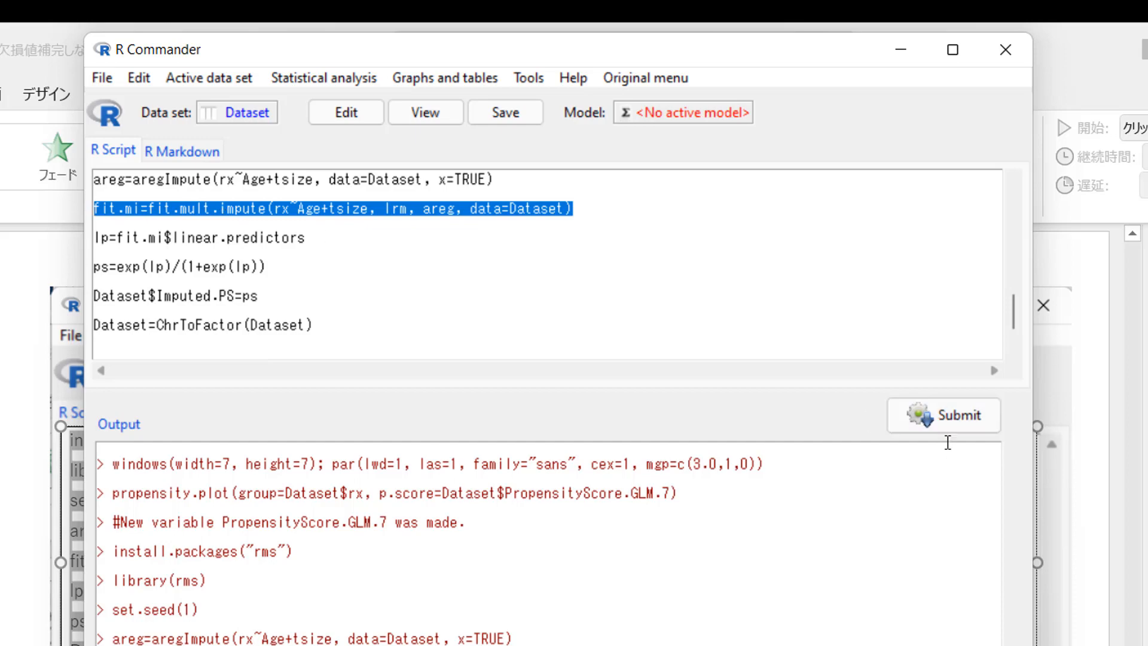
click(943, 415)
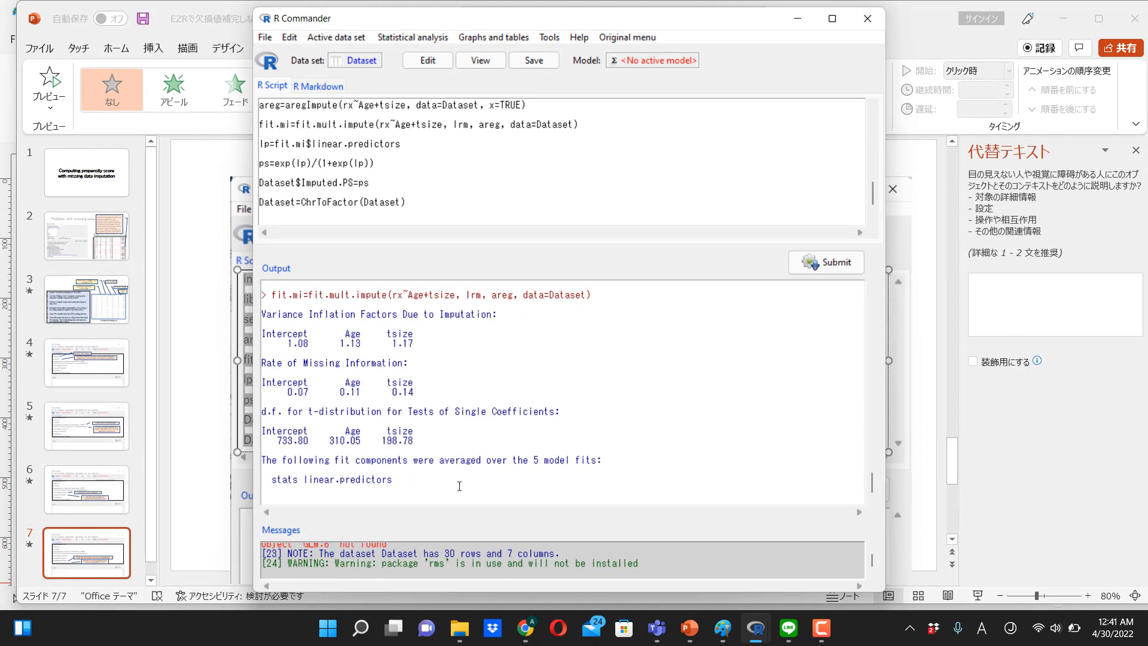
double_click(553, 459)
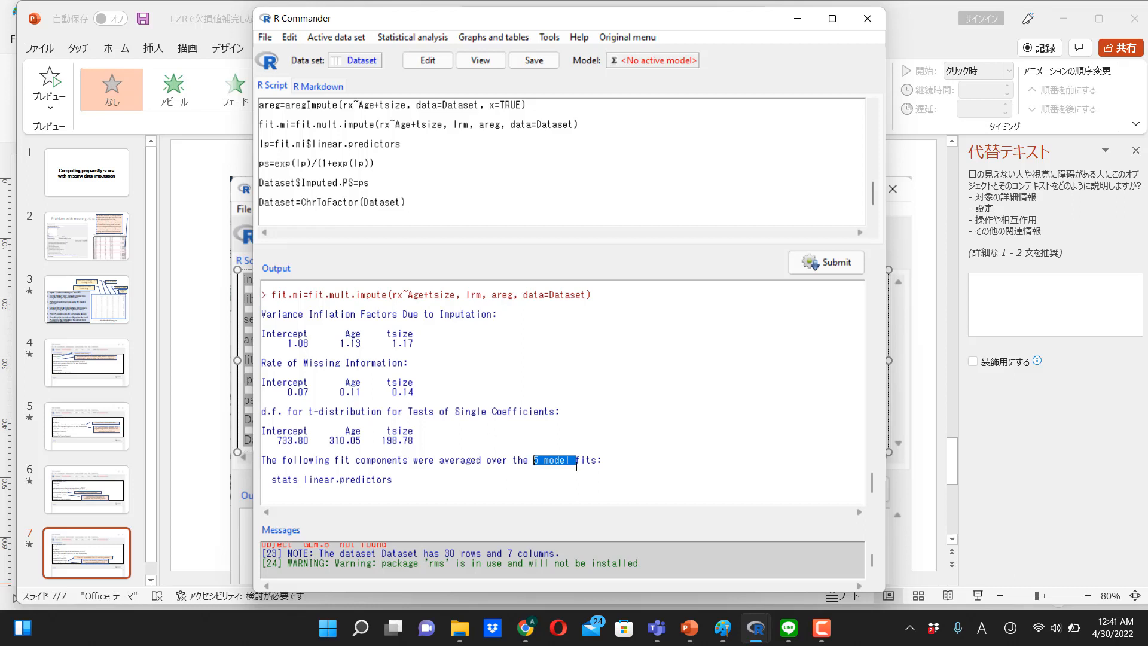
mouse_move(464, 350)
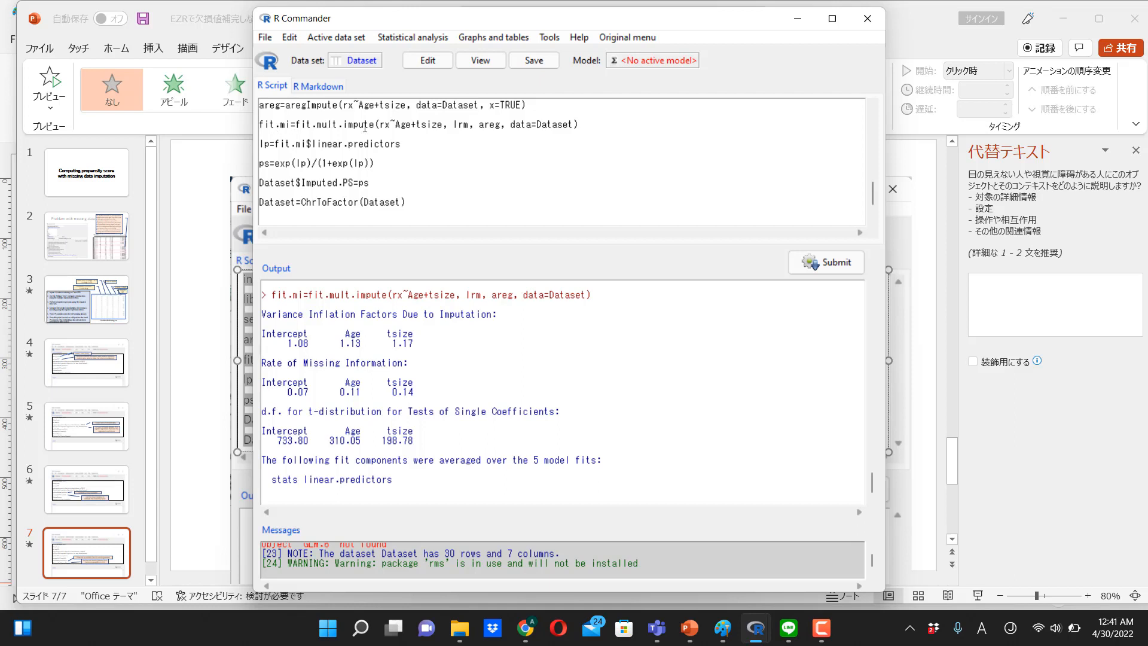
double_click(333, 123)
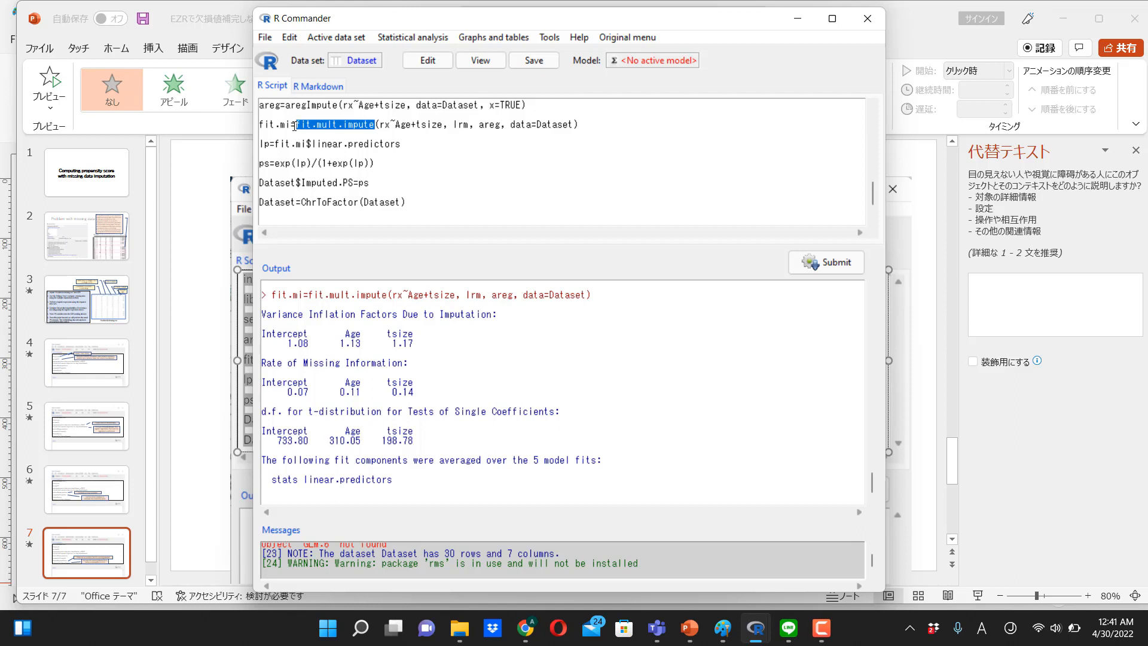
click(326, 123)
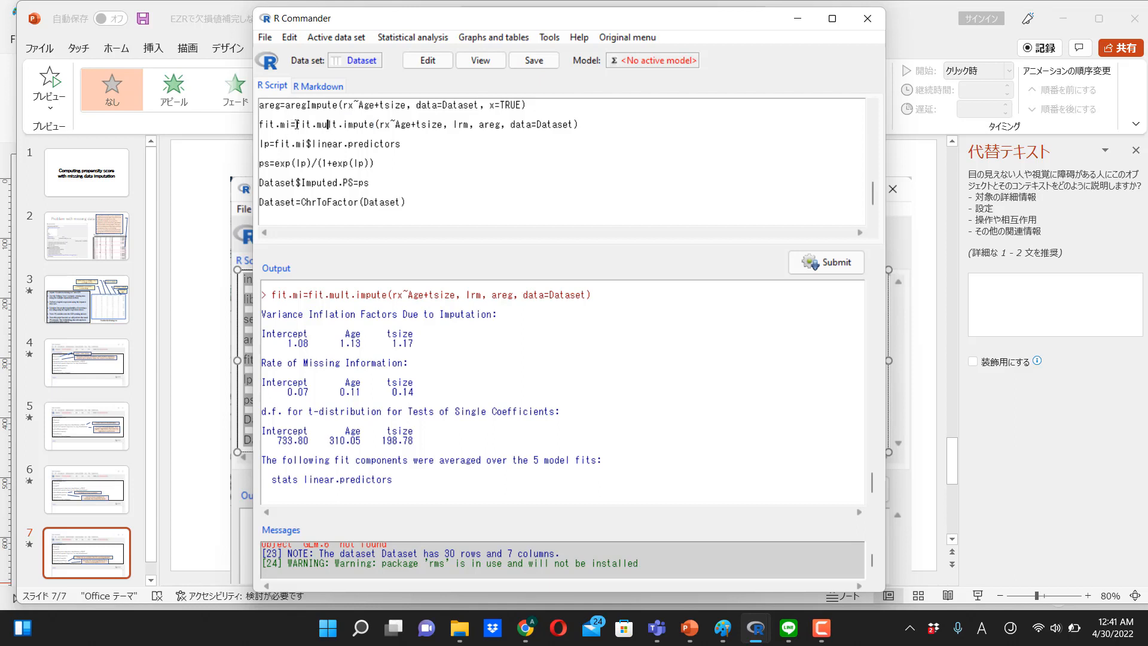
double_click(340, 124)
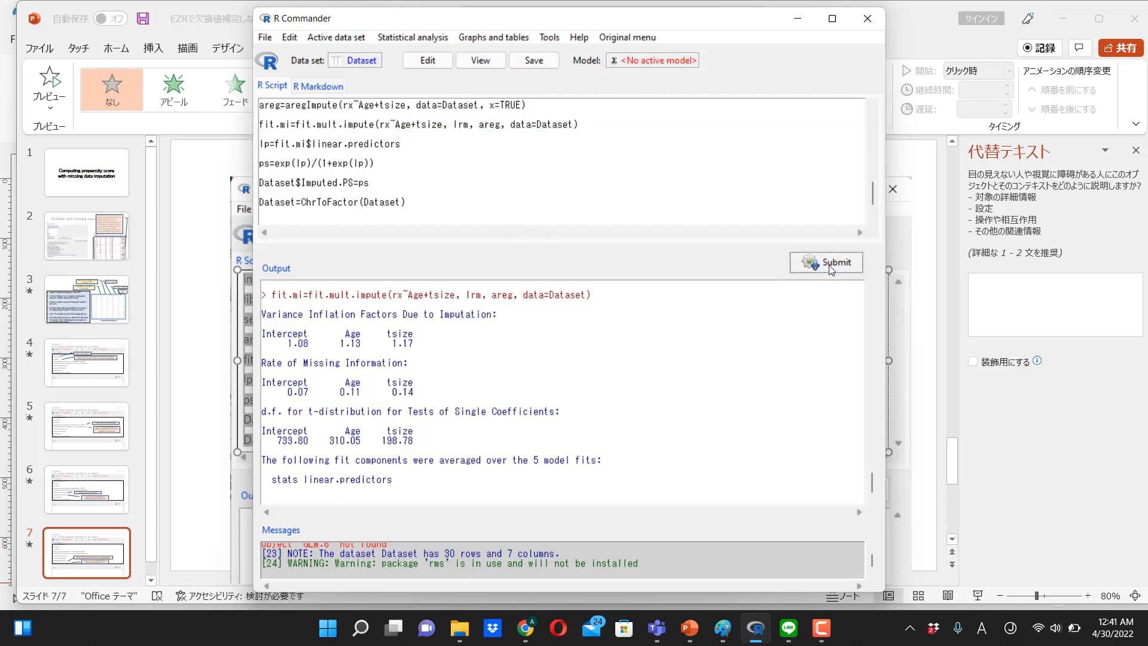
Run lp=fit.mi$linear.predictors, ps=exp(lp)/(1+exp(lp)) and Dataset$Imputed.PS=ps, giving Dataset 8 columns.
click(826, 262)
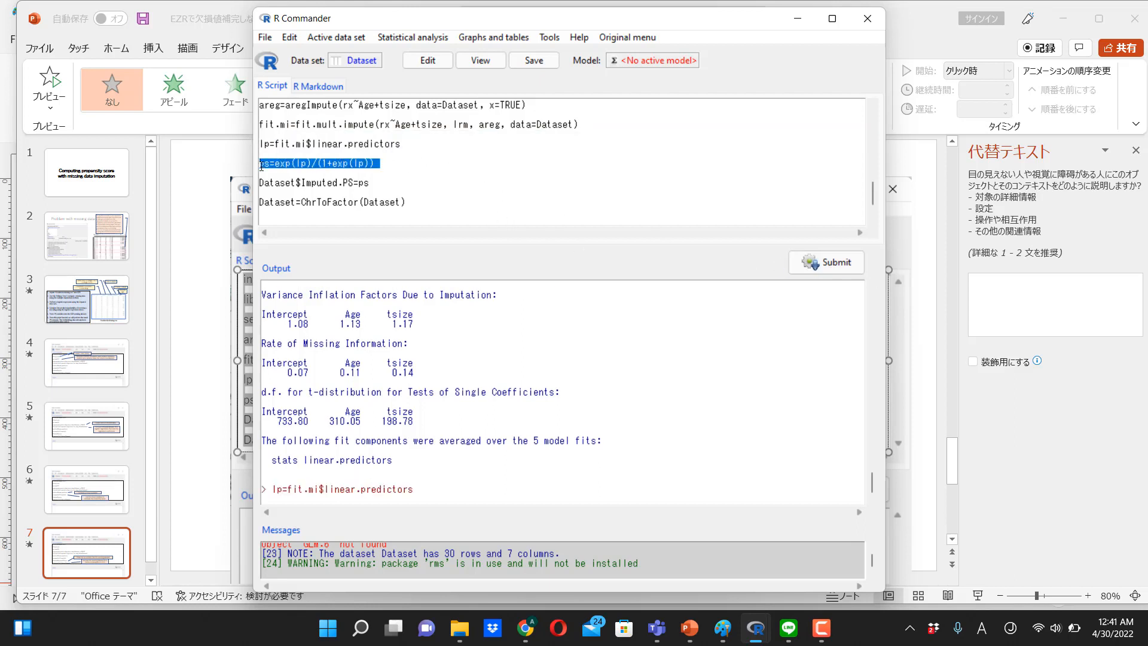
click(826, 262)
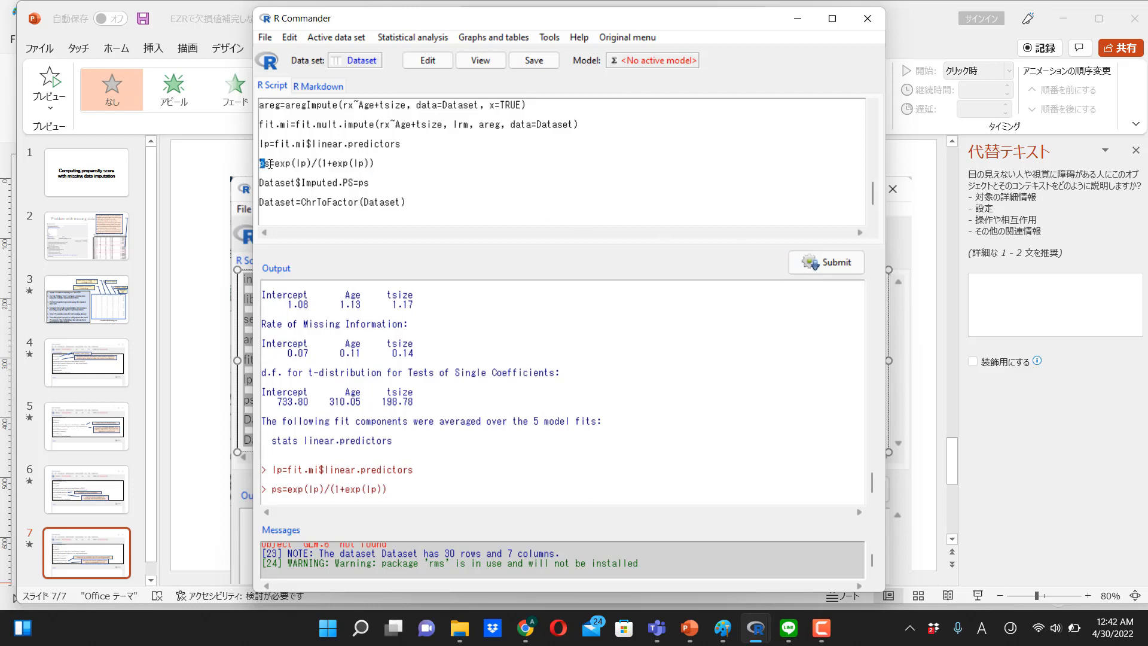
double_click(276, 182)
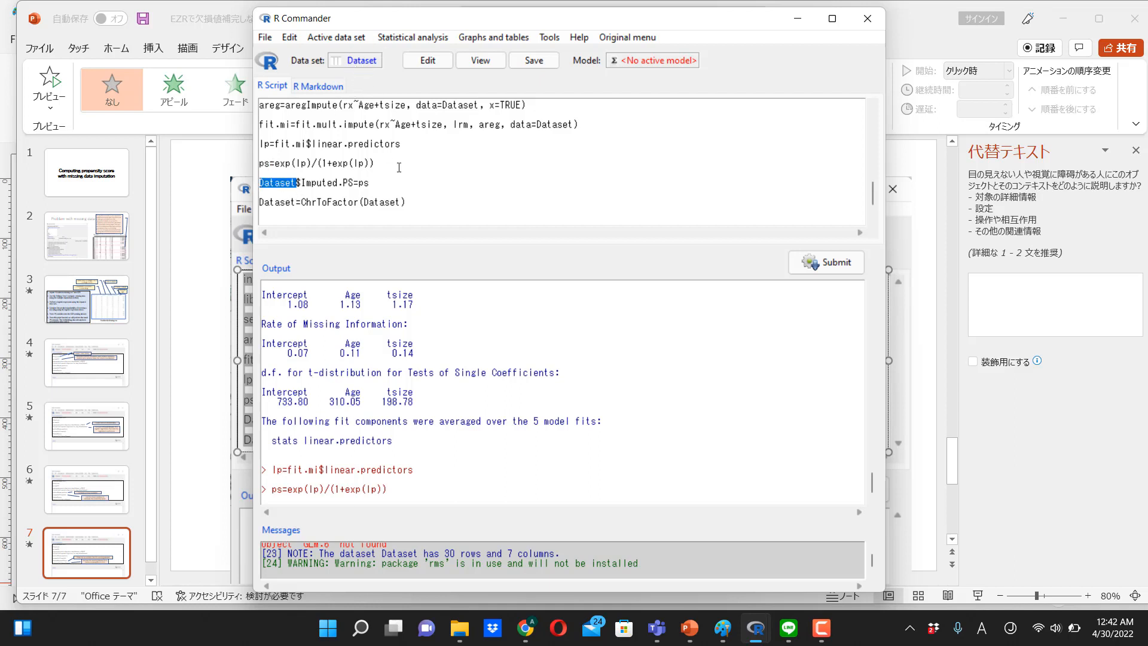
triple_click(314, 182)
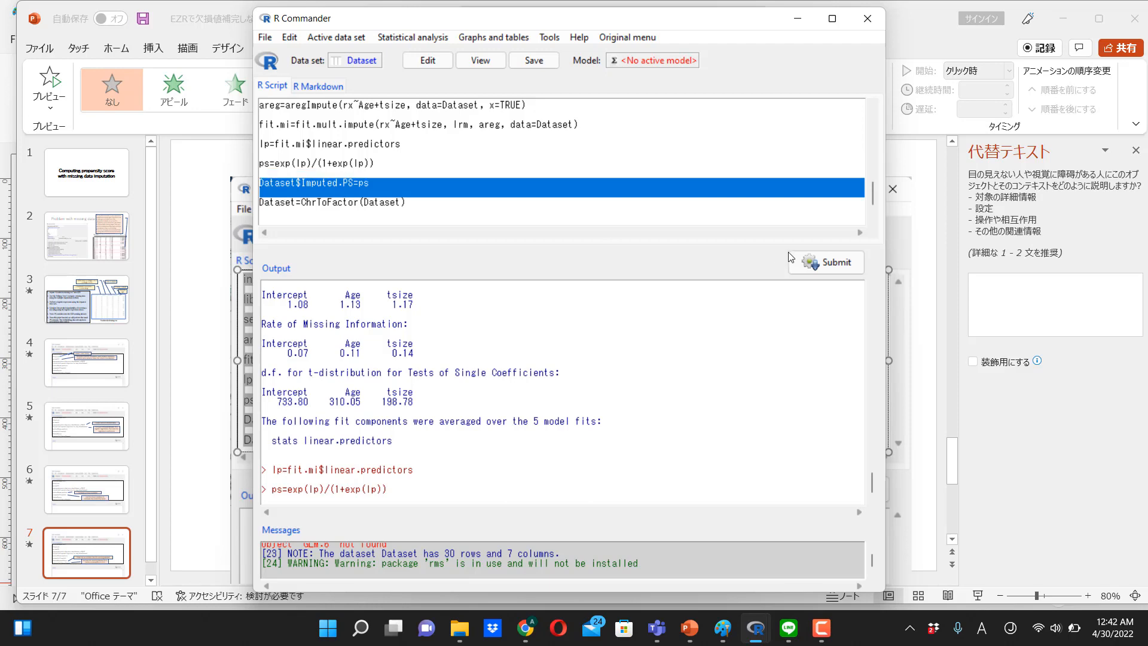
click(825, 261)
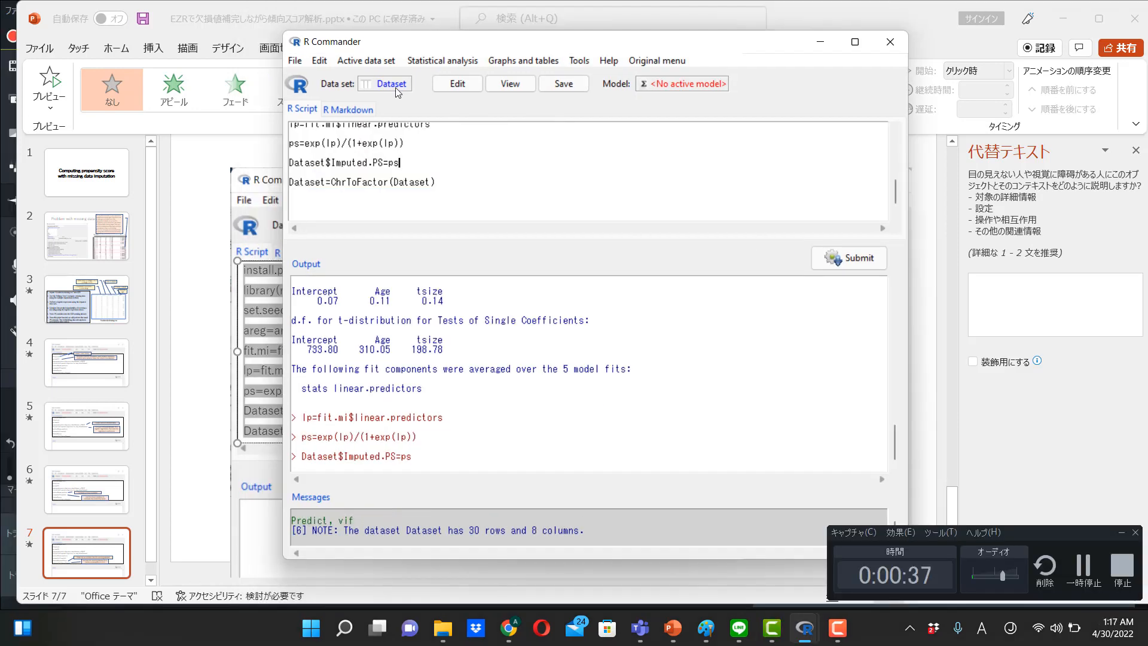
Refresh and view Dataset to confirm Imputed.PS is filled for all 30 rows.
click(509, 83)
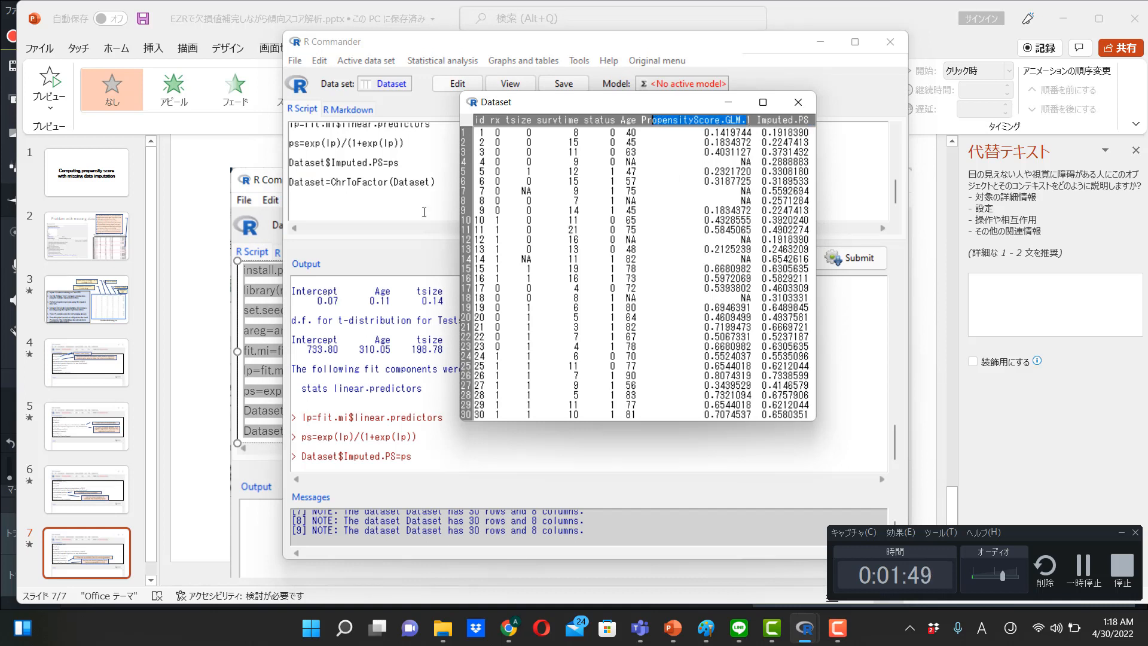
Bring up Matched-pair analysis > Extract matched controls with rx as the grouping variable.
click(442, 59)
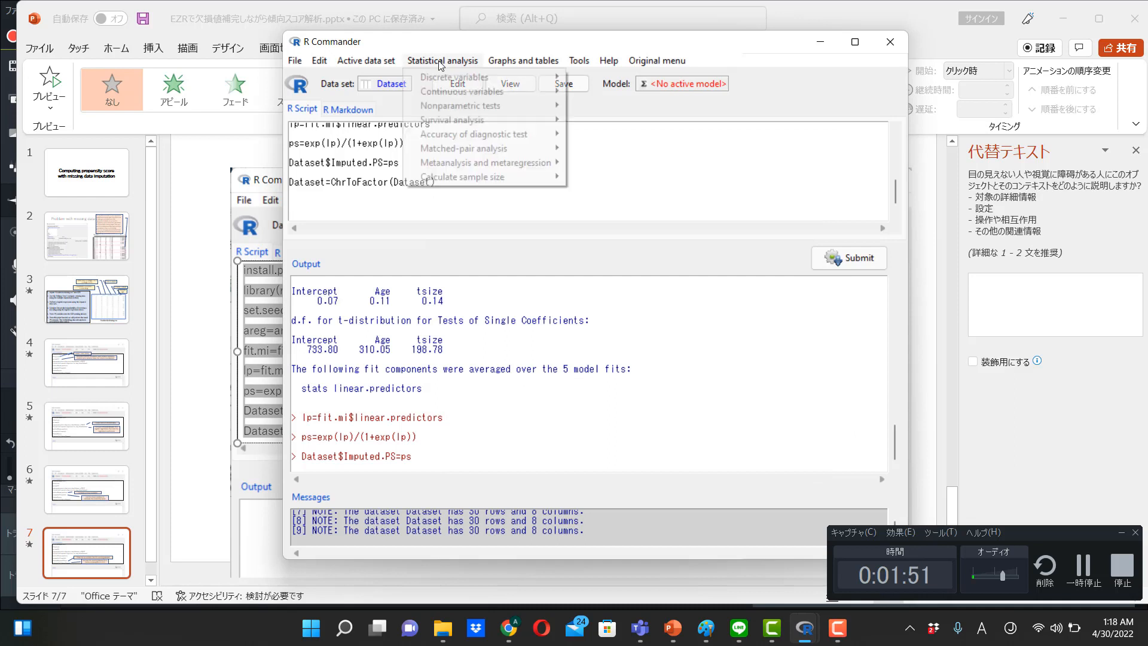
mouse_move(459, 105)
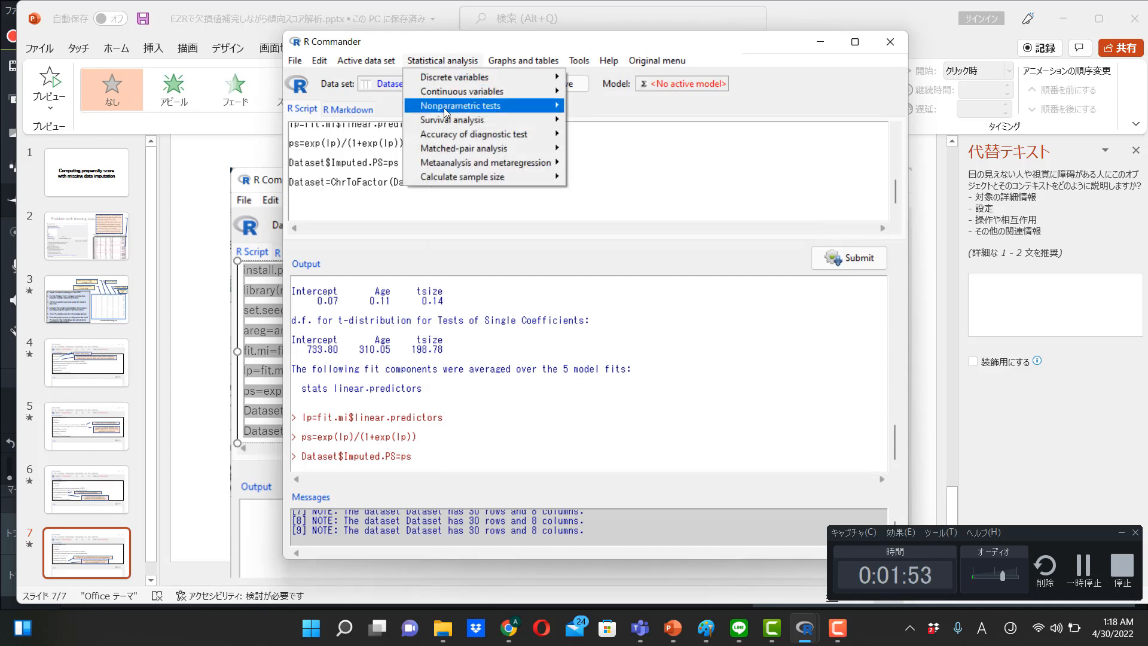
mouse_move(473, 134)
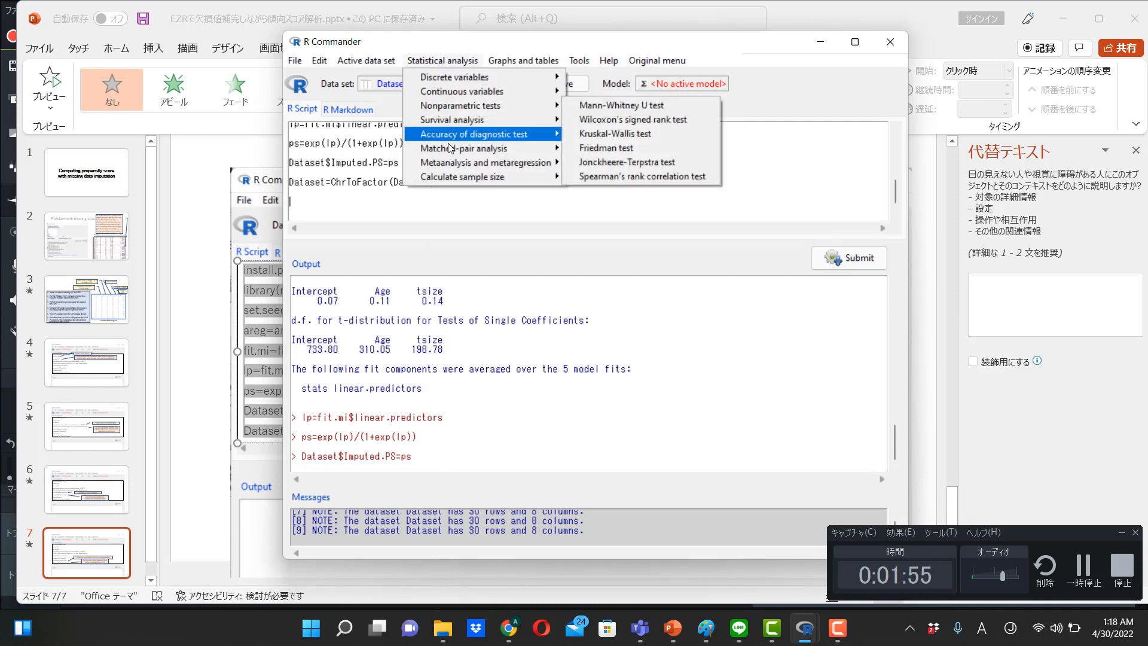
mouse_move(473, 149)
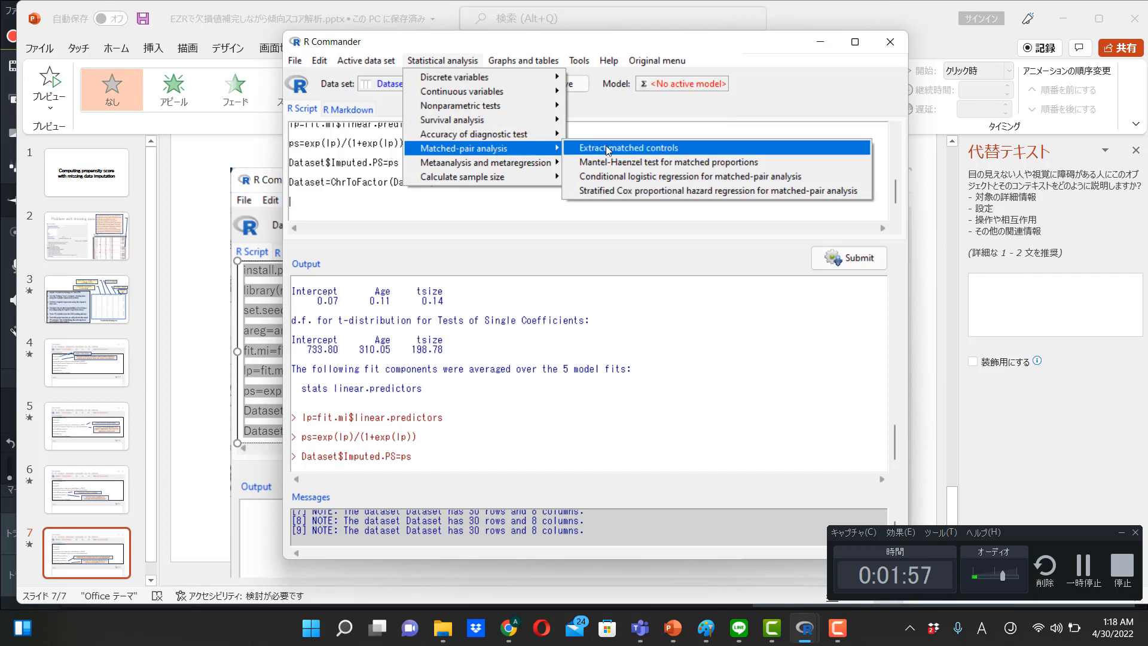
click(627, 147)
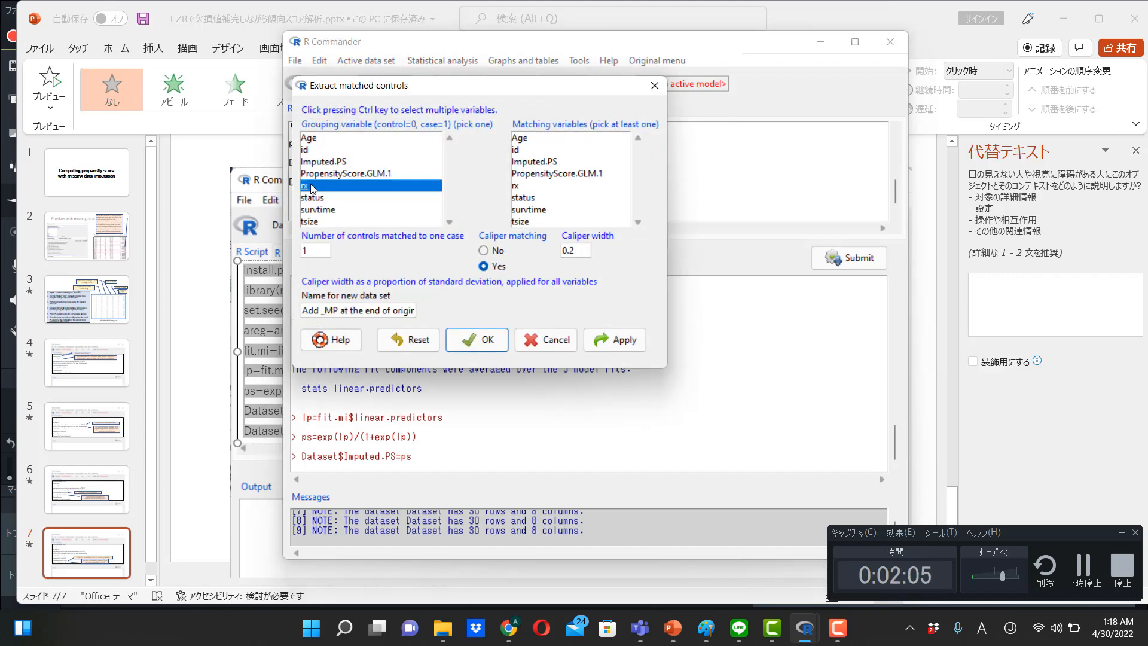
click(534, 162)
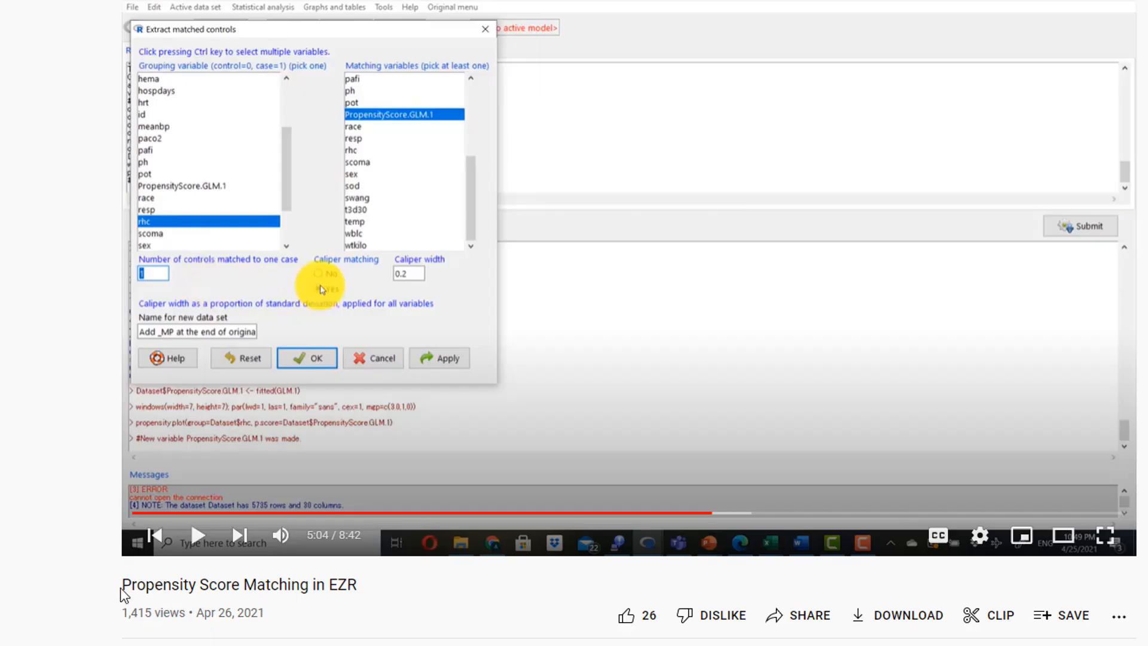
mouse_move(302, 607)
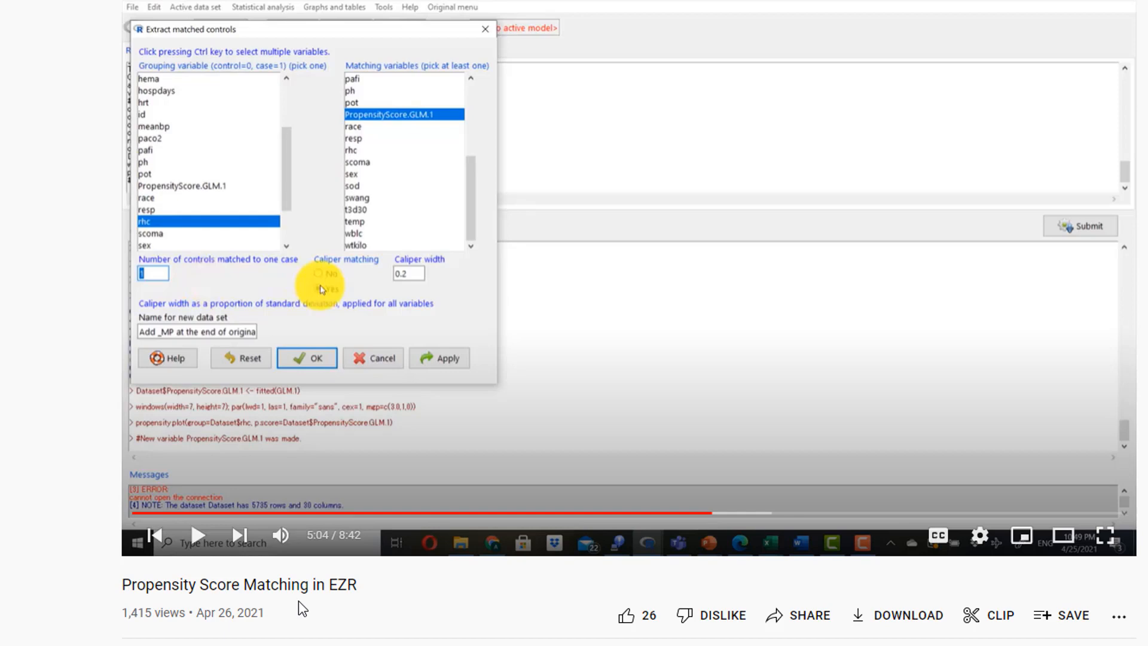
mouse_move(417, 566)
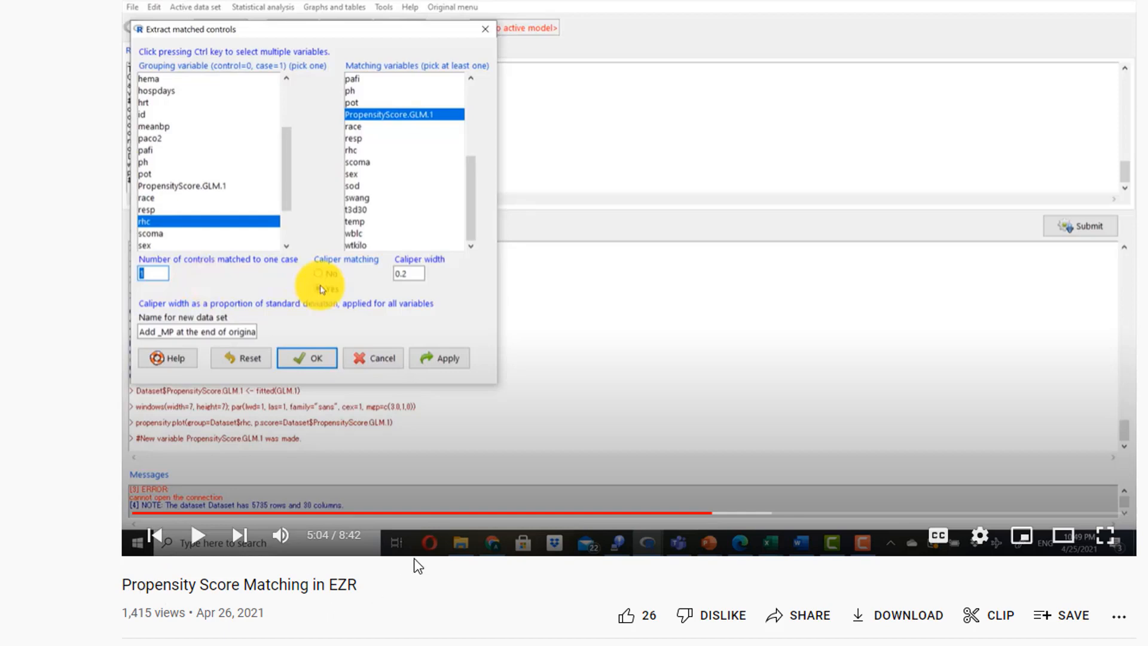